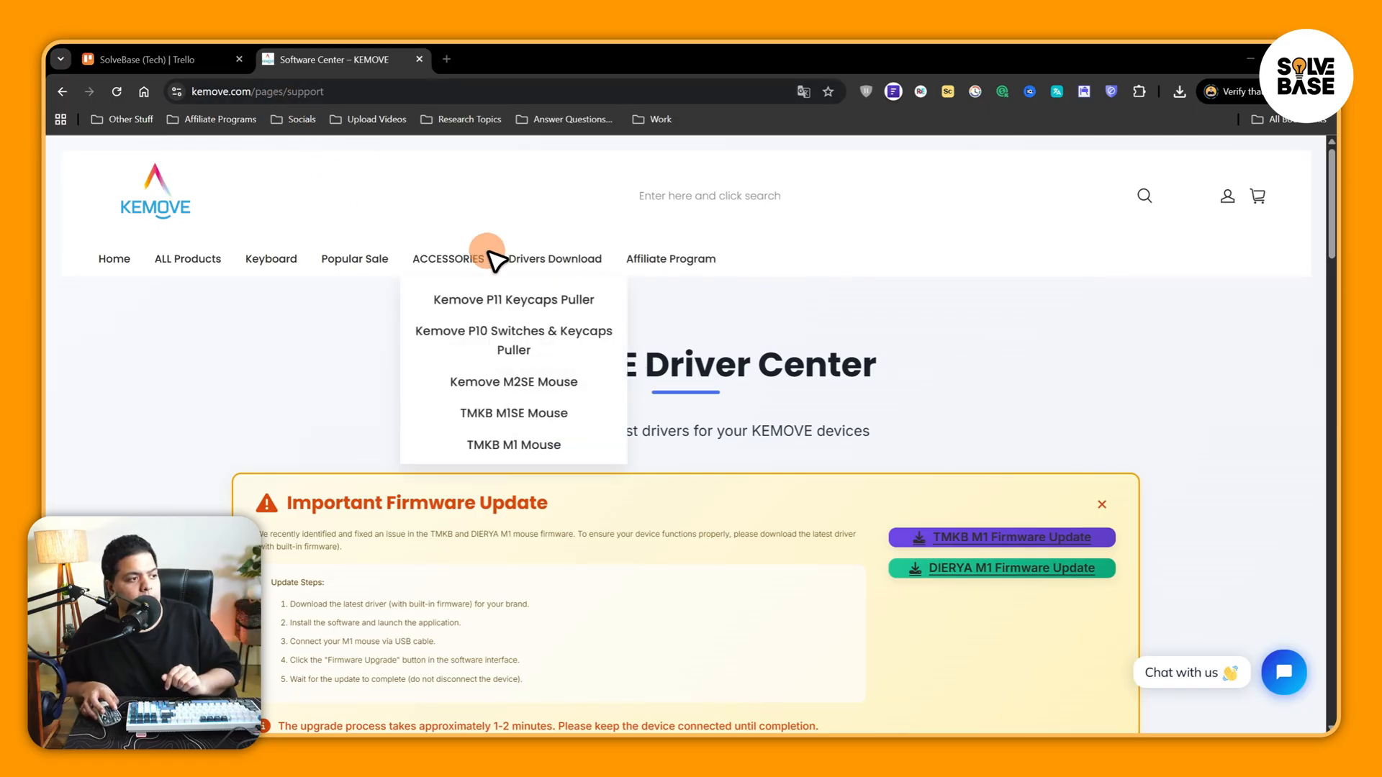
mouse_move(555, 258)
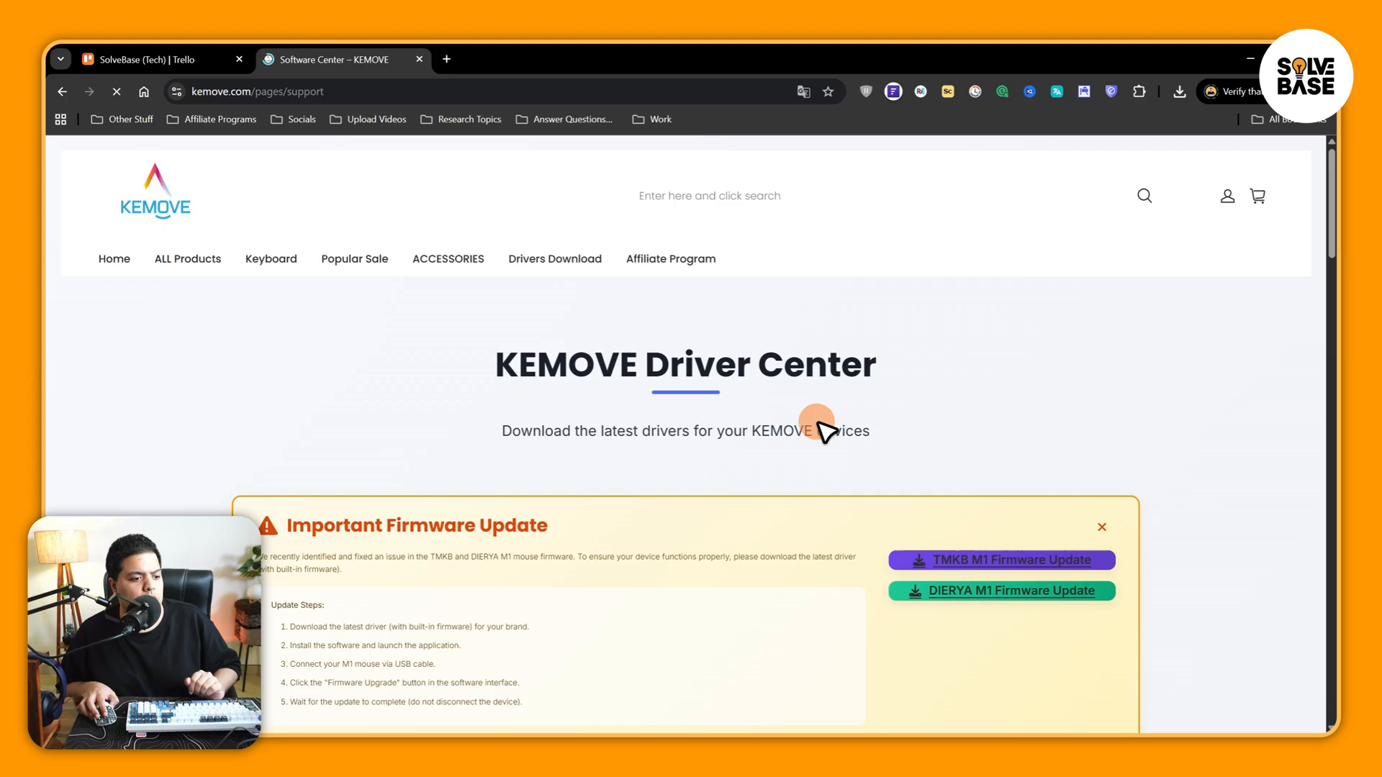
Scroll to the driver table and download the Windows driver for the K87/K98SE keyboard
scroll(down, 3)
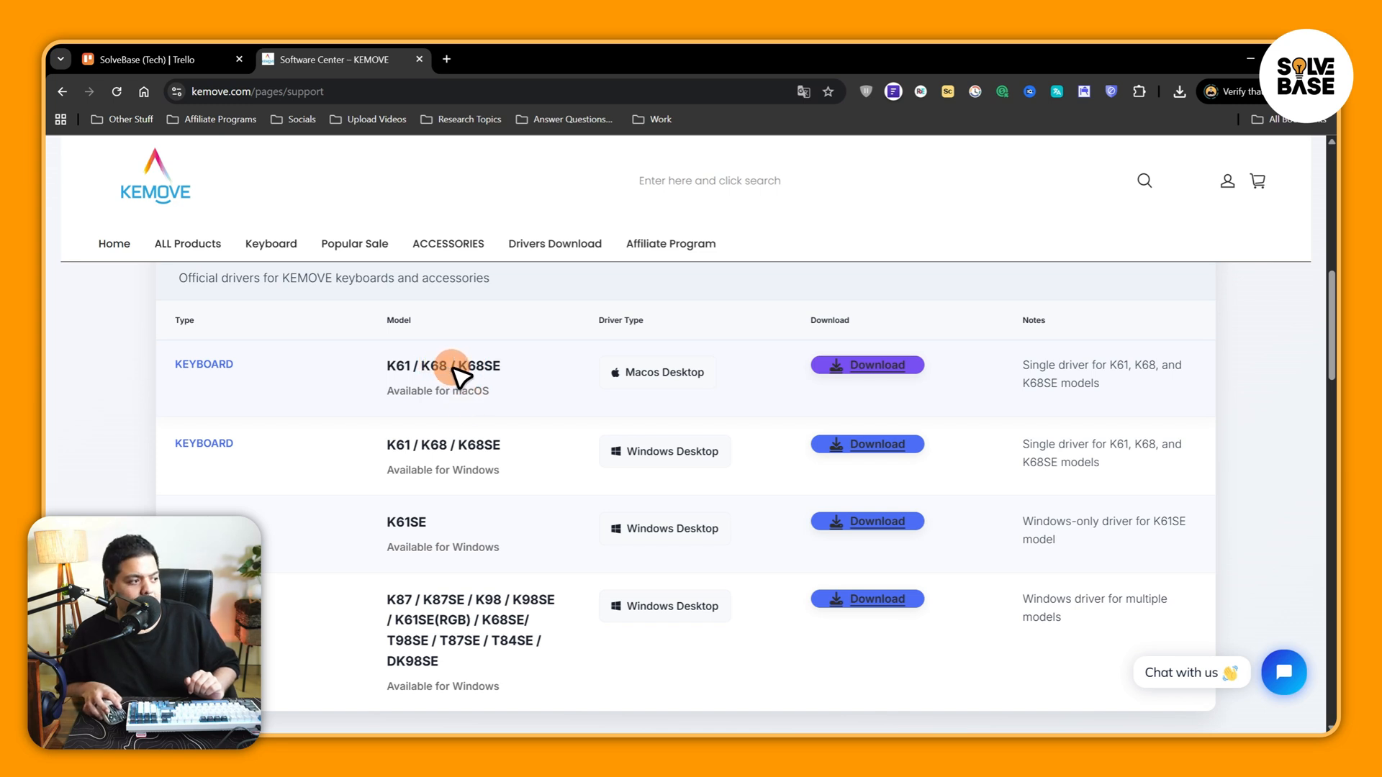
mouse_move(866, 364)
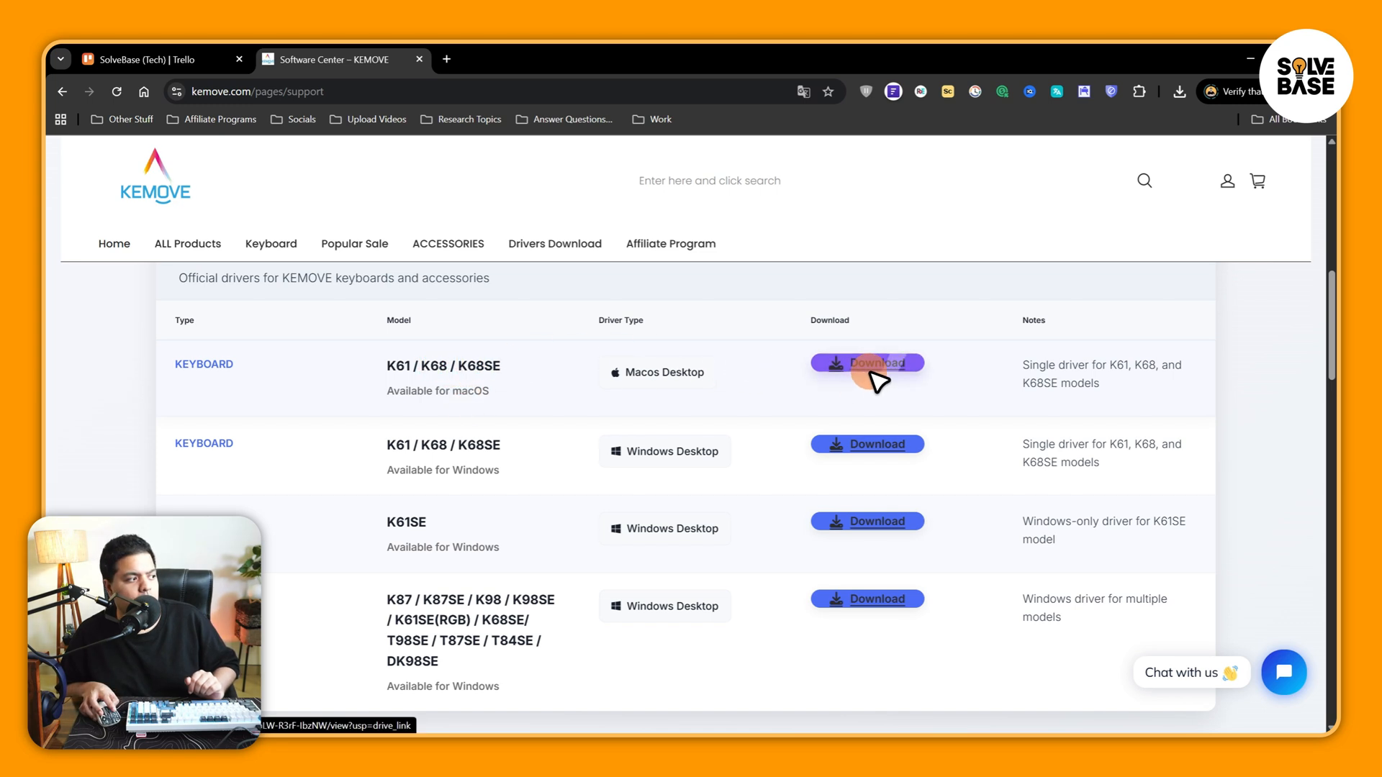
scroll(down, 3)
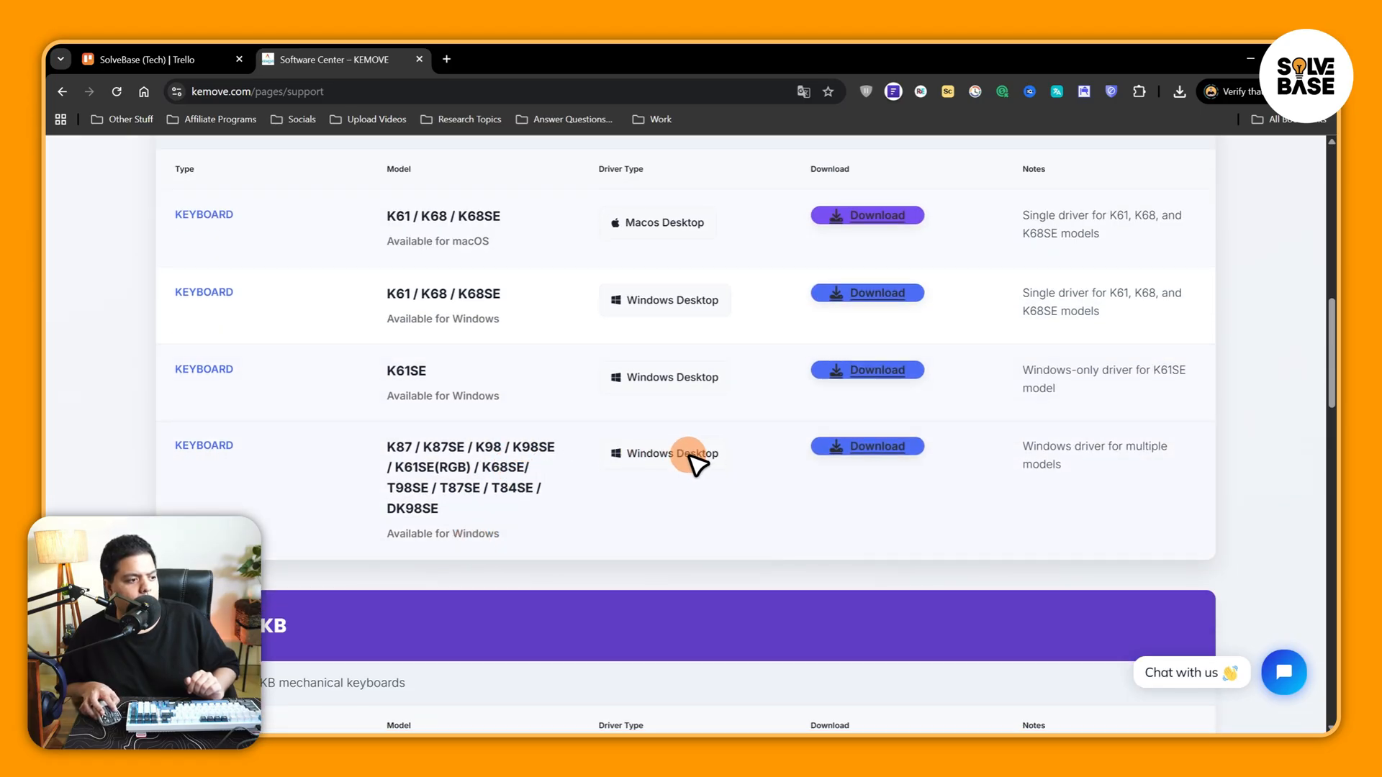
click(867, 444)
text(kemove)
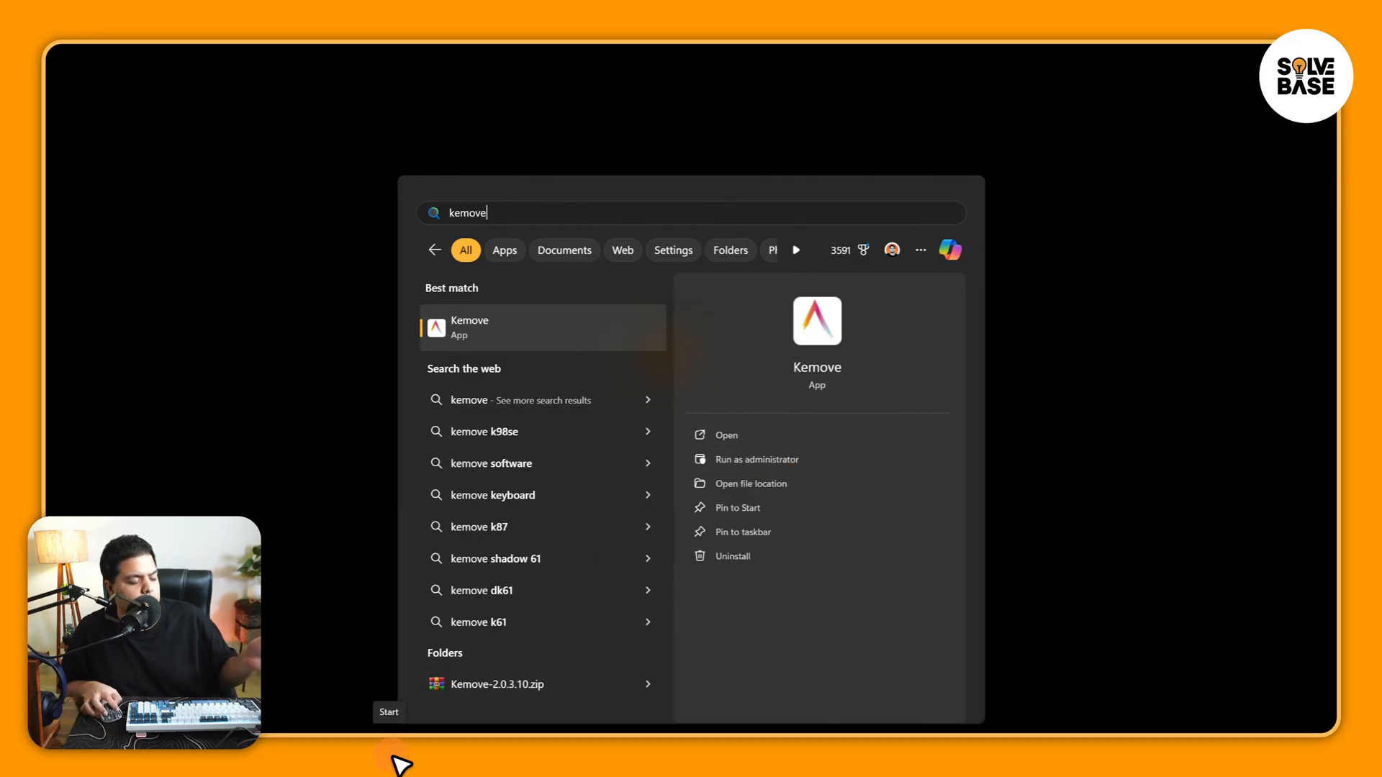
mouse_move(522, 218)
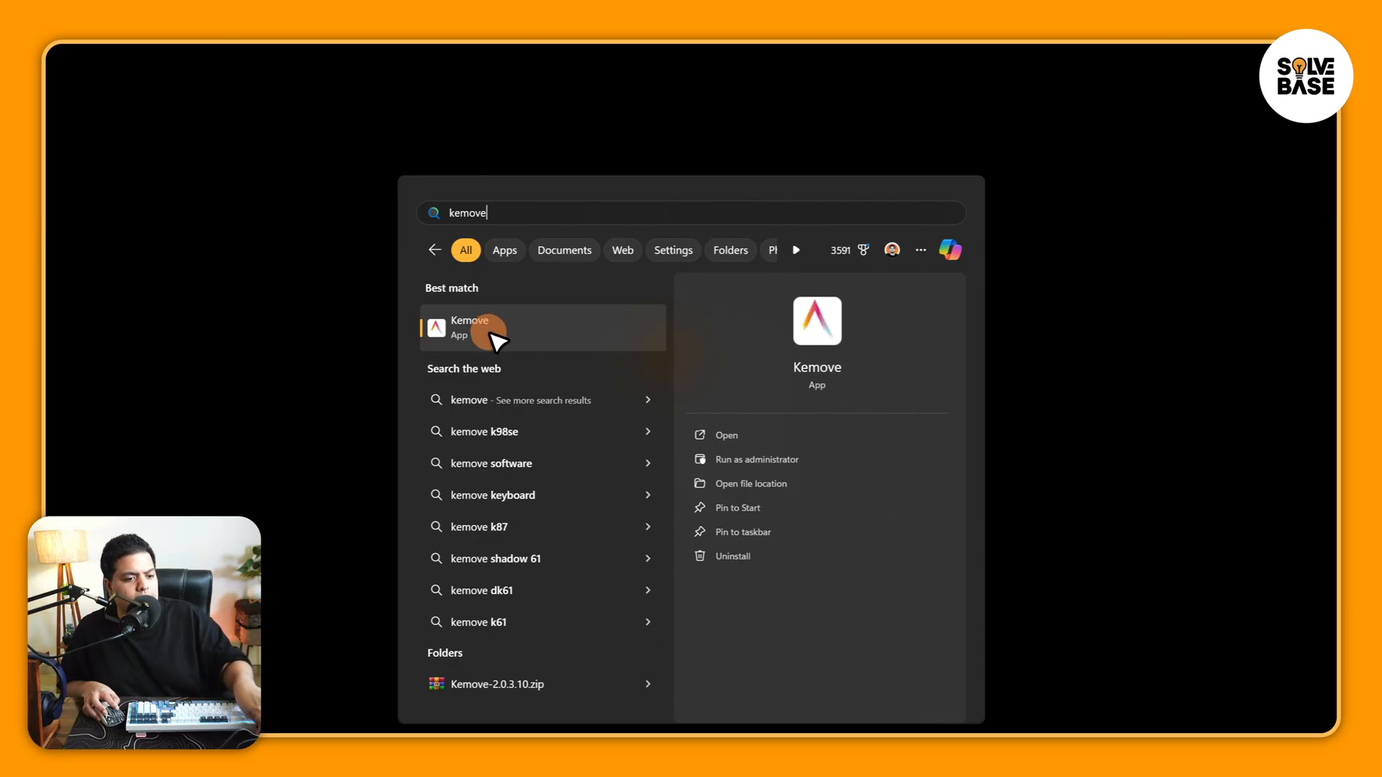
Launch the Kemove app from the Start menu's Best match result
click(470, 327)
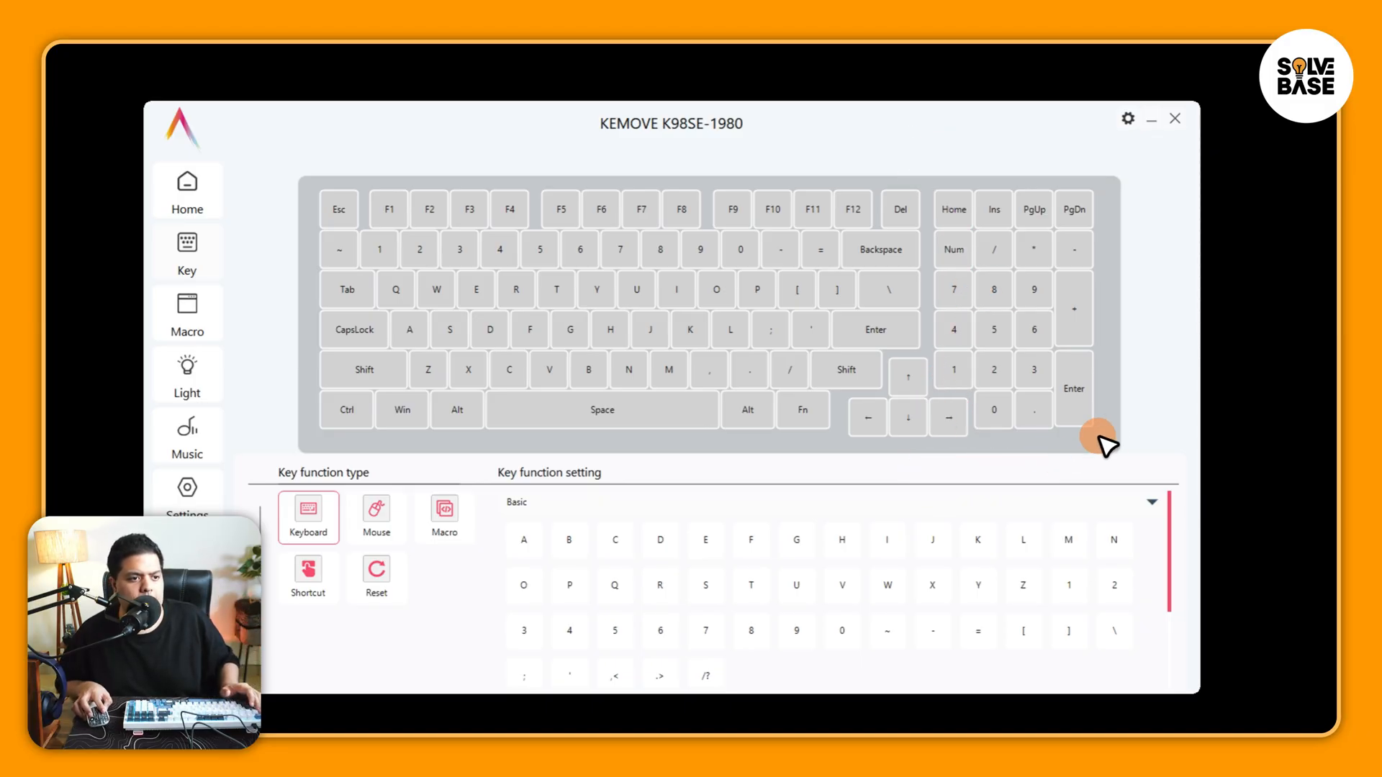
mouse_move(1127, 119)
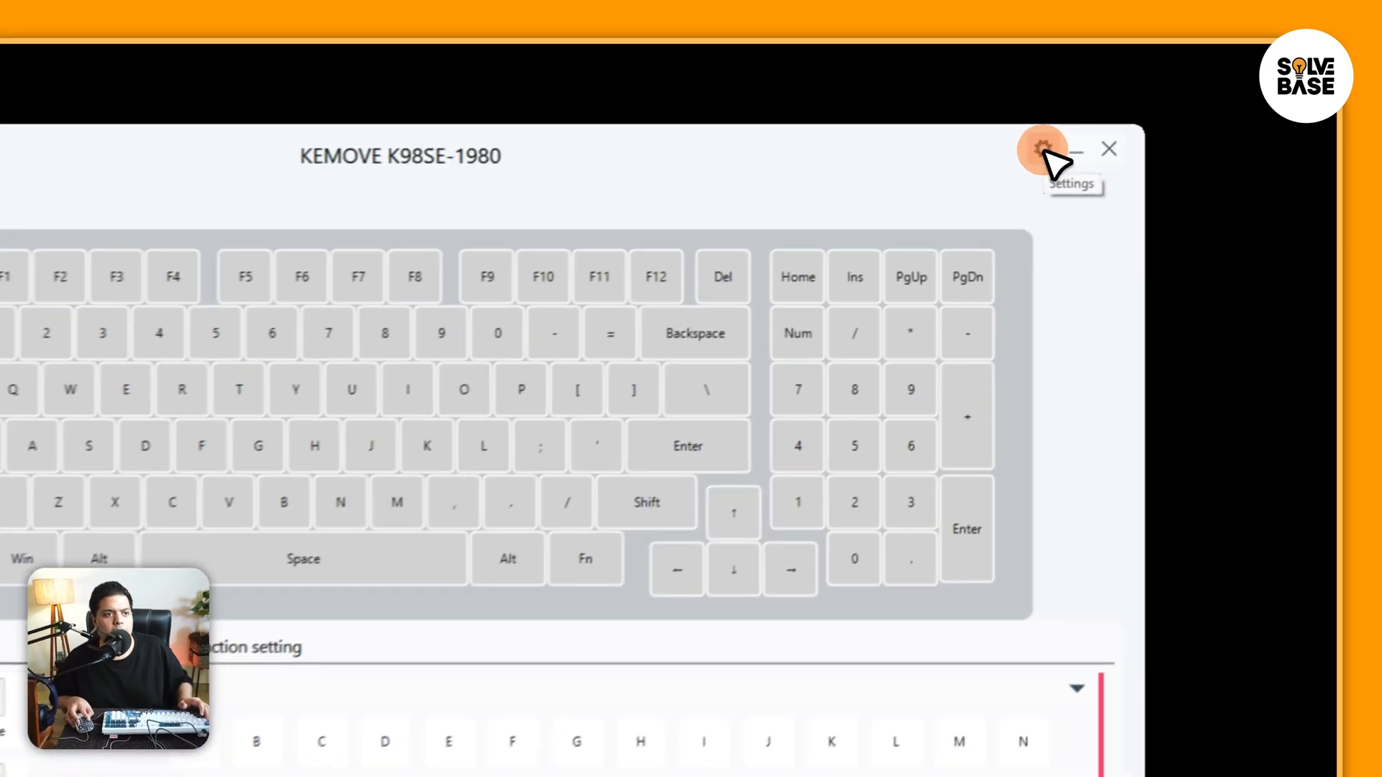
Tick the Dark theme checkbox in the driver's gear Settings
click(1043, 148)
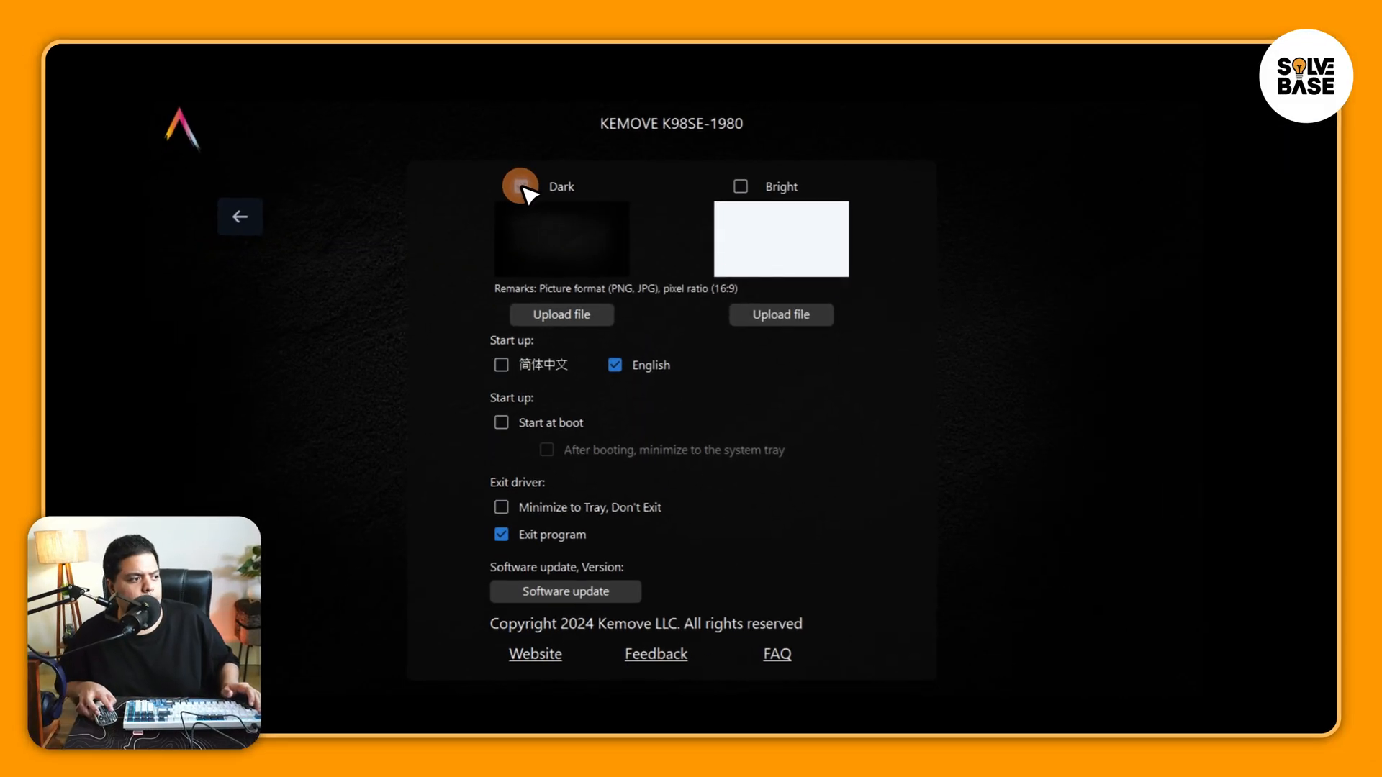
click(520, 185)
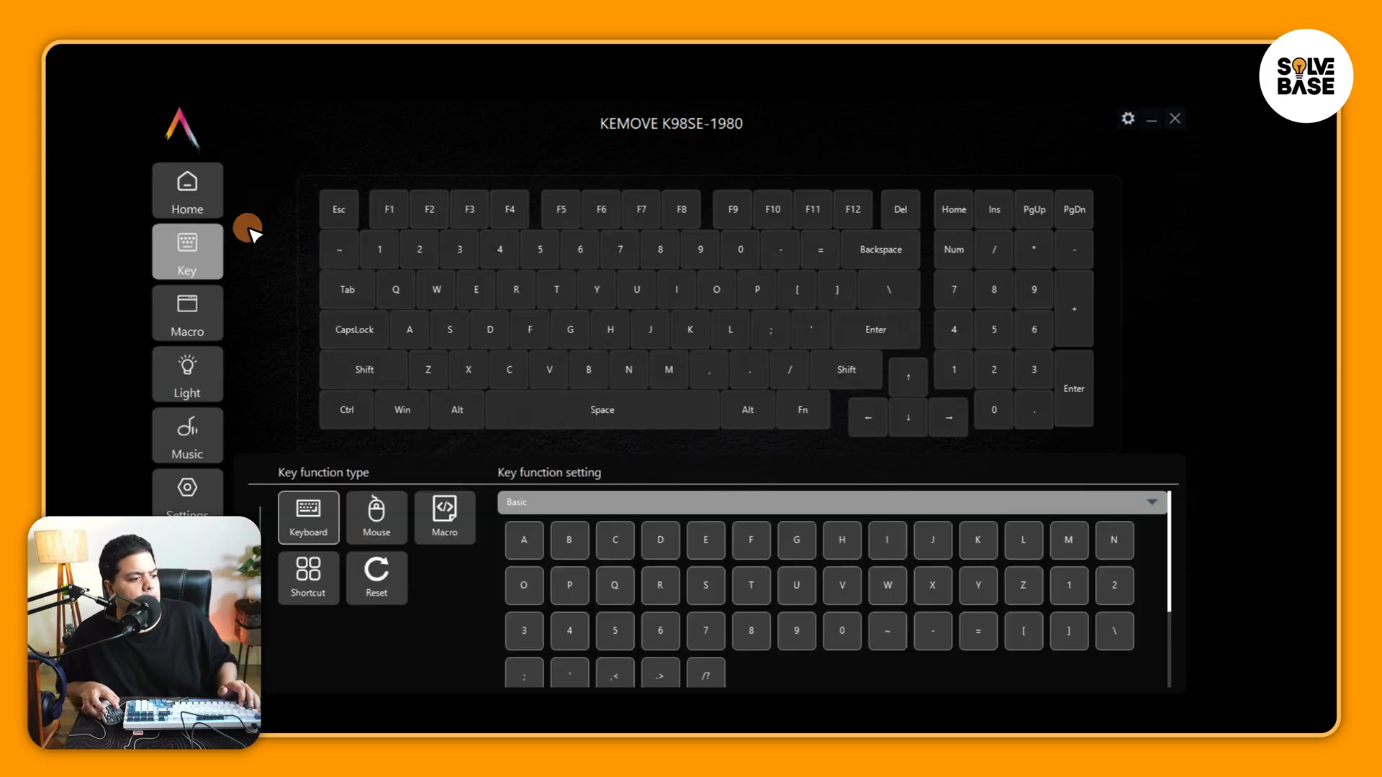
Remap the up arrow key to Mute, then to the Show Desktop shortcut
click(609, 329)
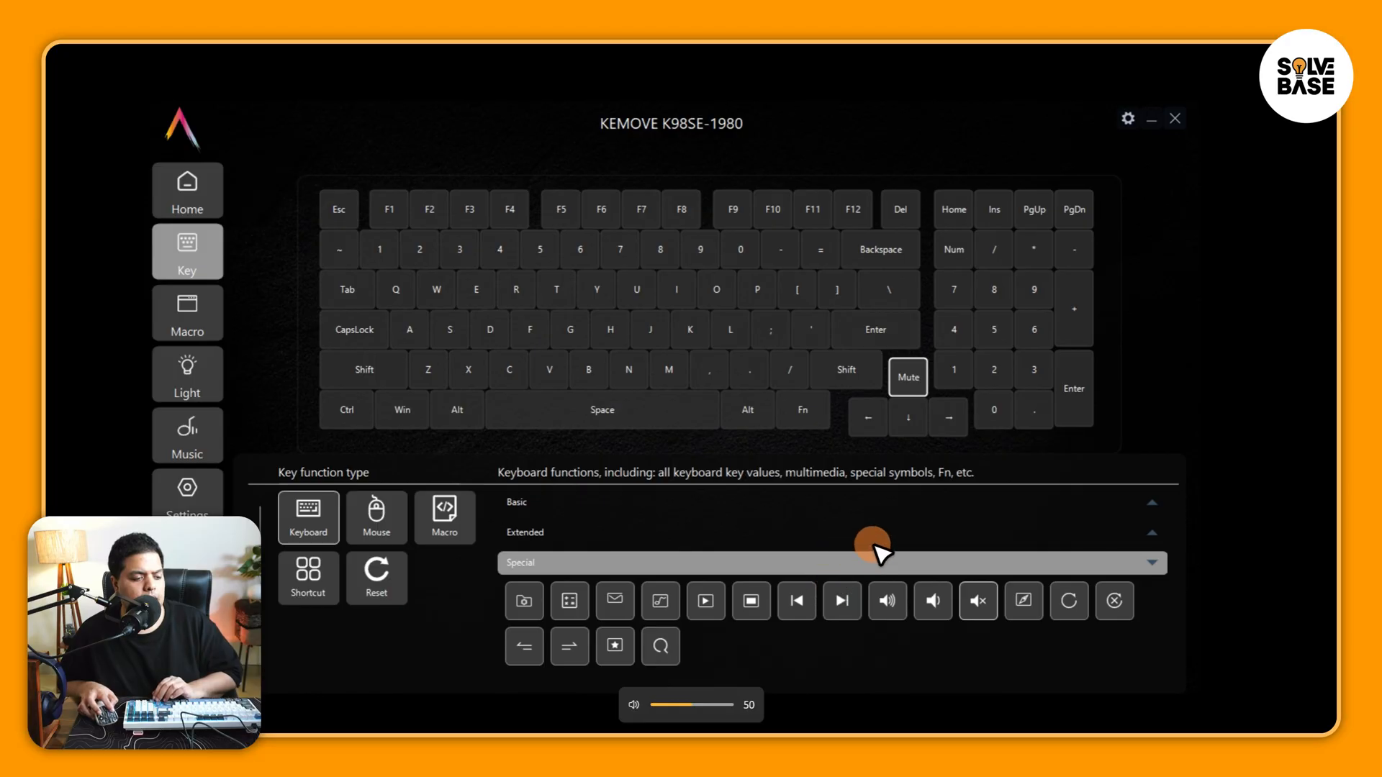
mouse_move(308, 578)
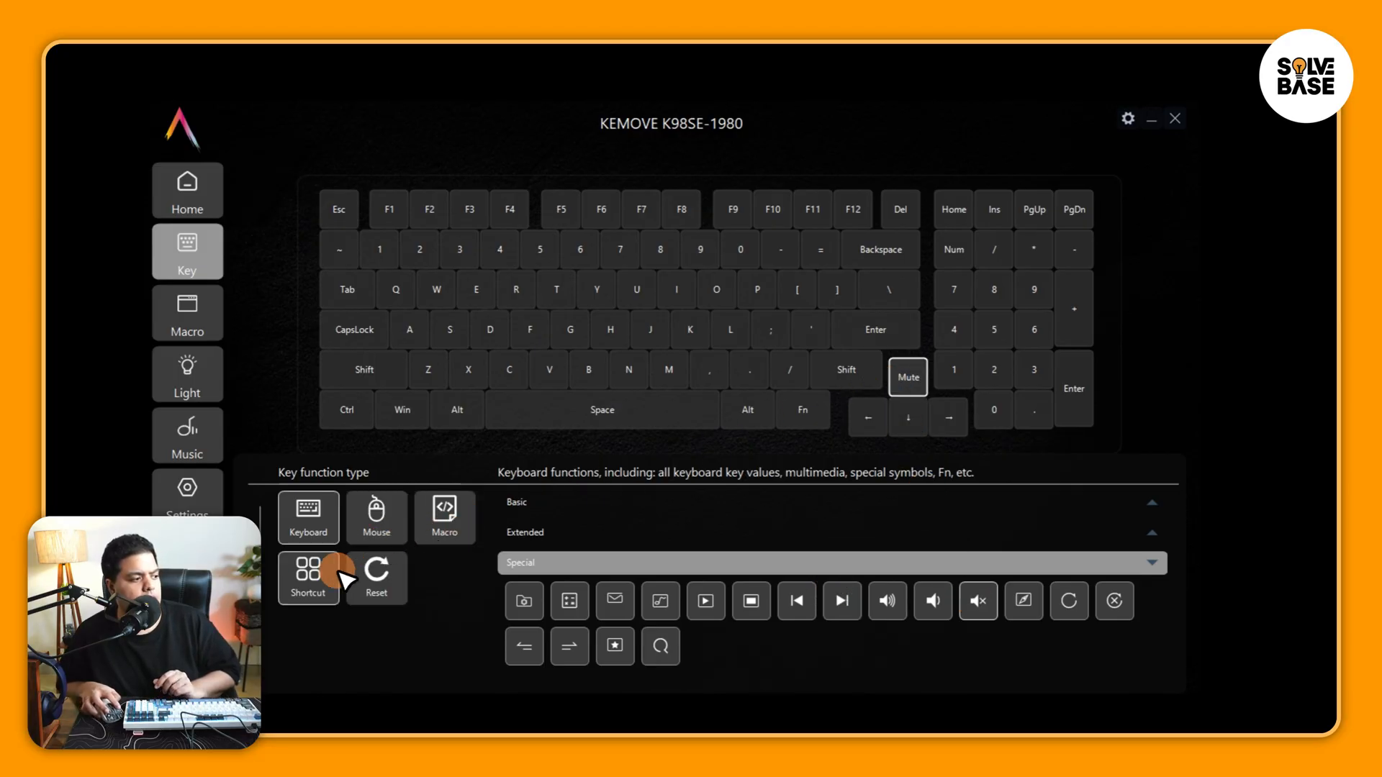
click(308, 578)
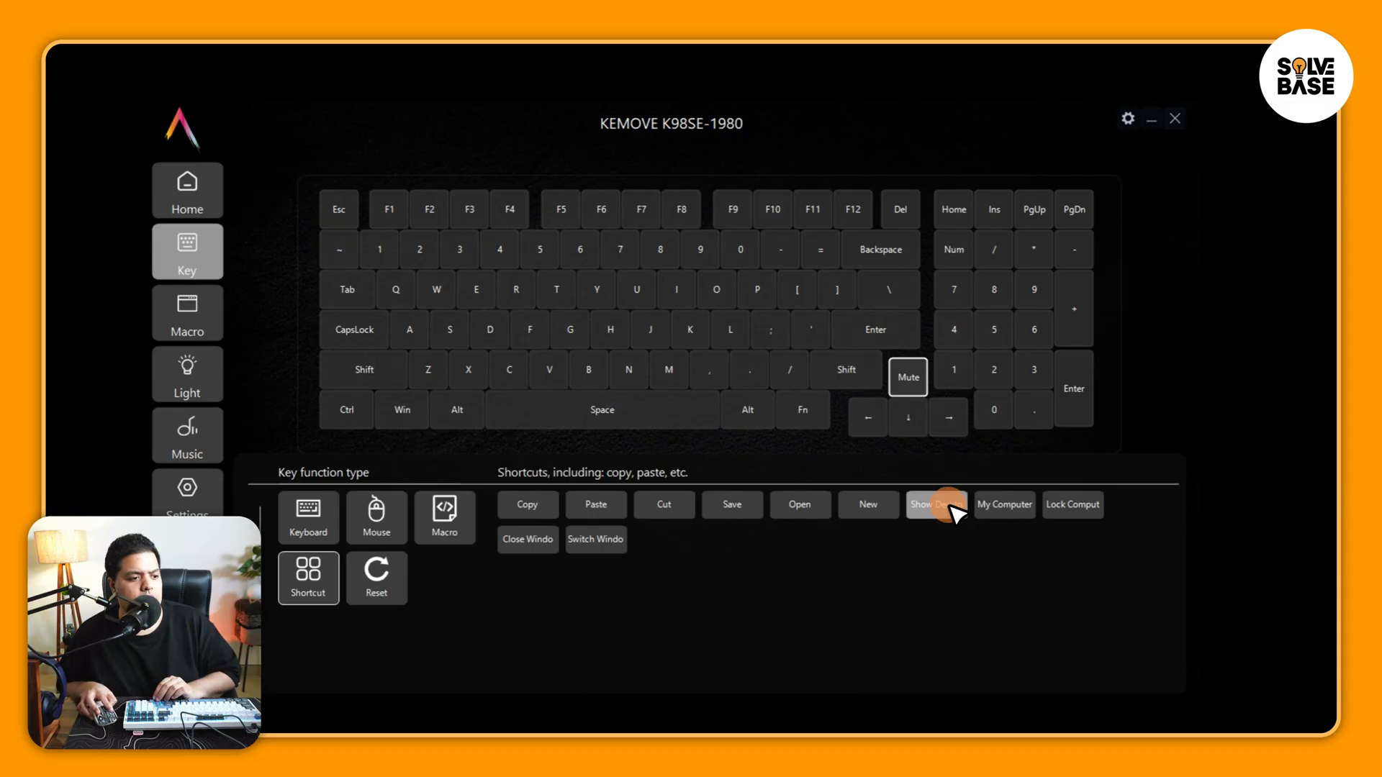
click(936, 504)
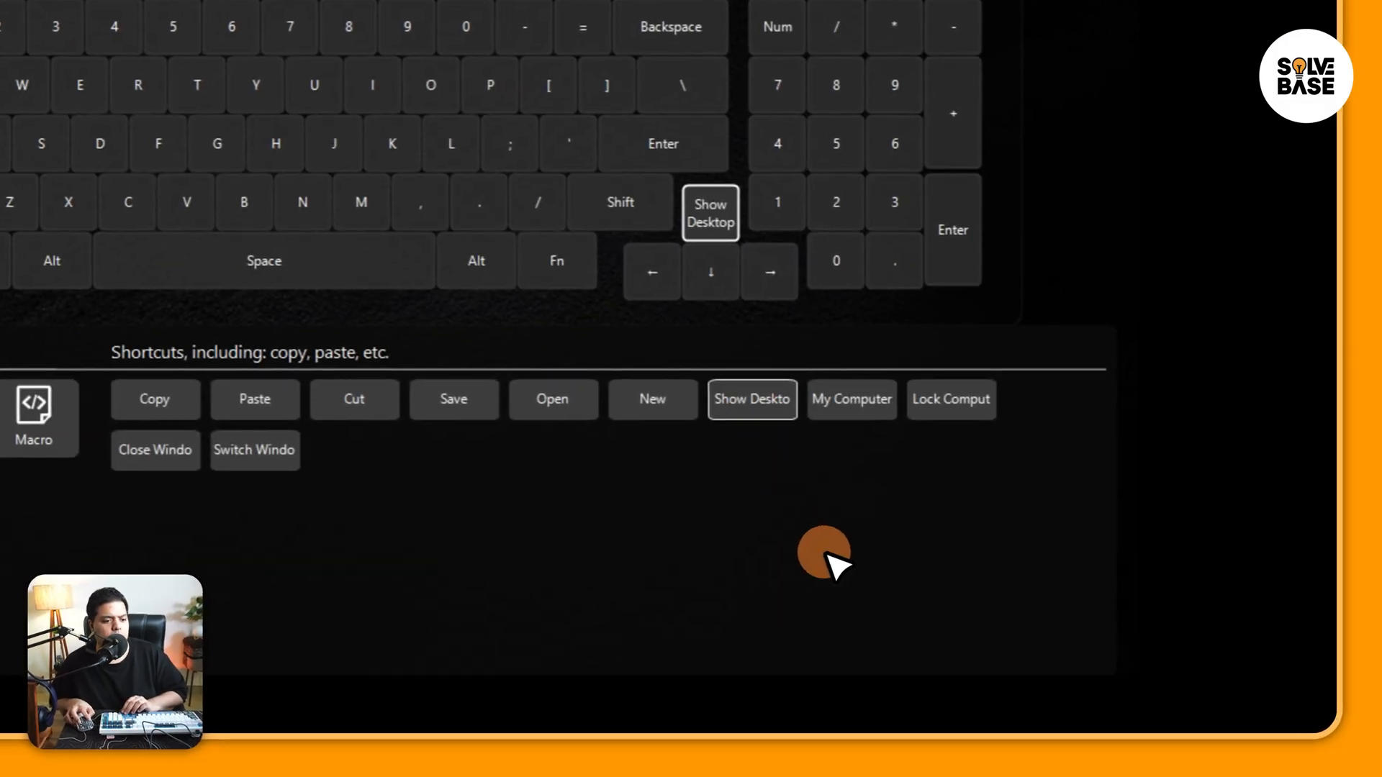
click(752, 398)
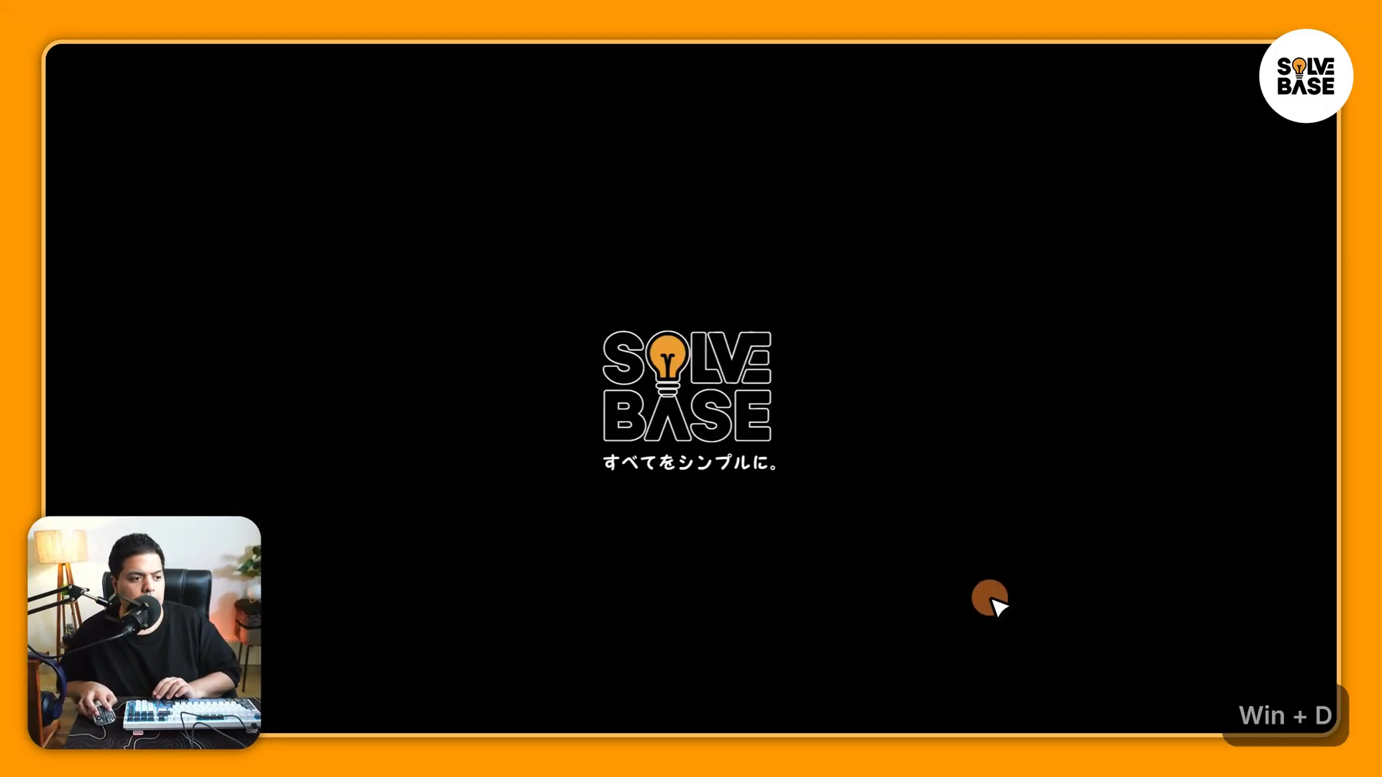
mouse_move(1016, 749)
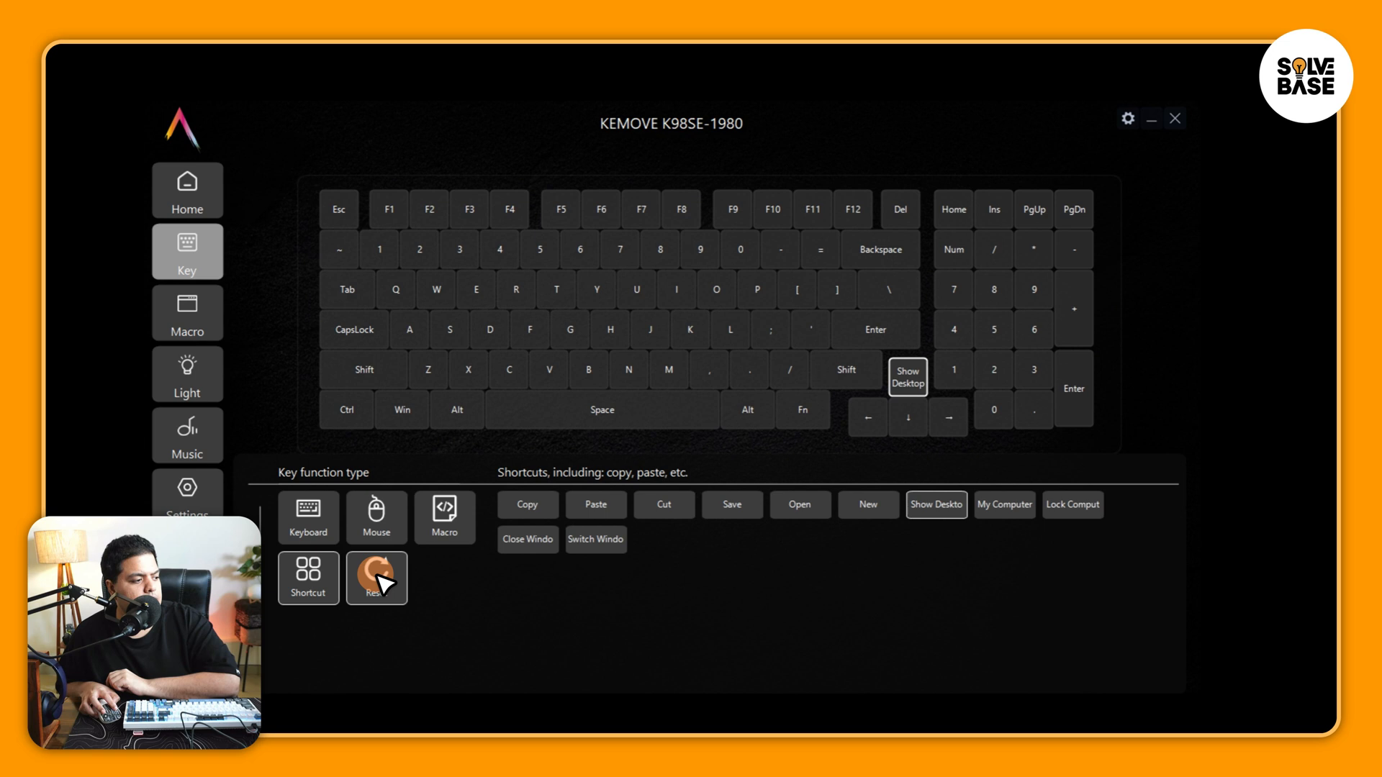
Restore the up arrow key's default, look over the Macro page, then go to Light
click(377, 578)
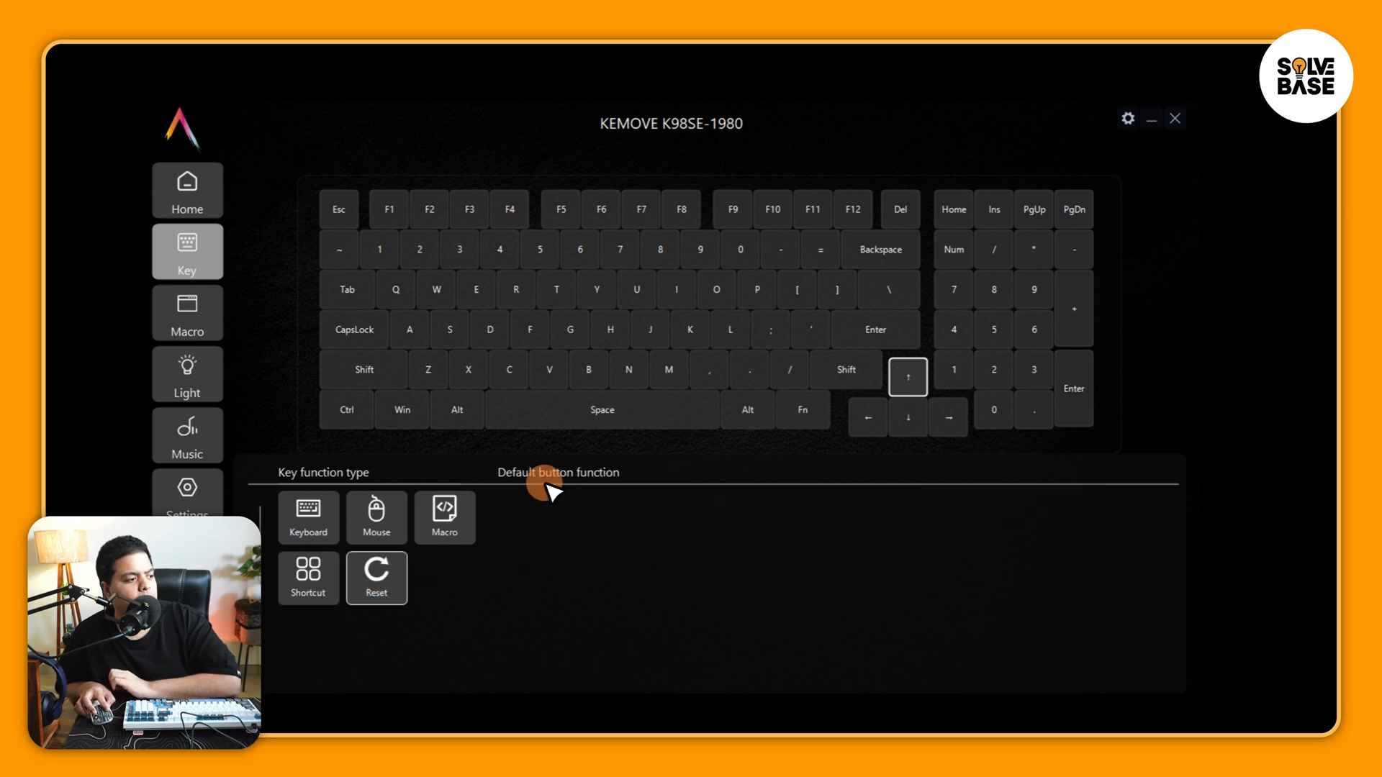
click(186, 313)
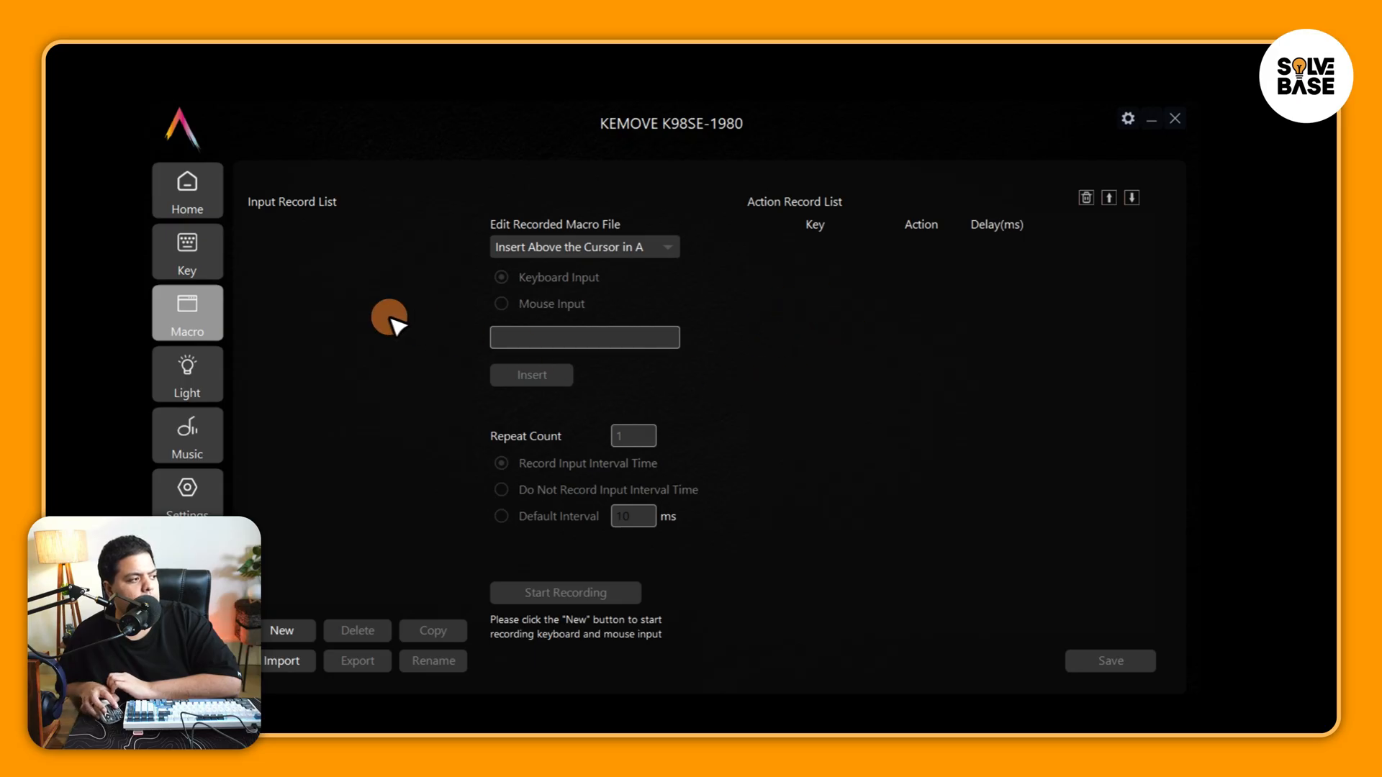
click(187, 251)
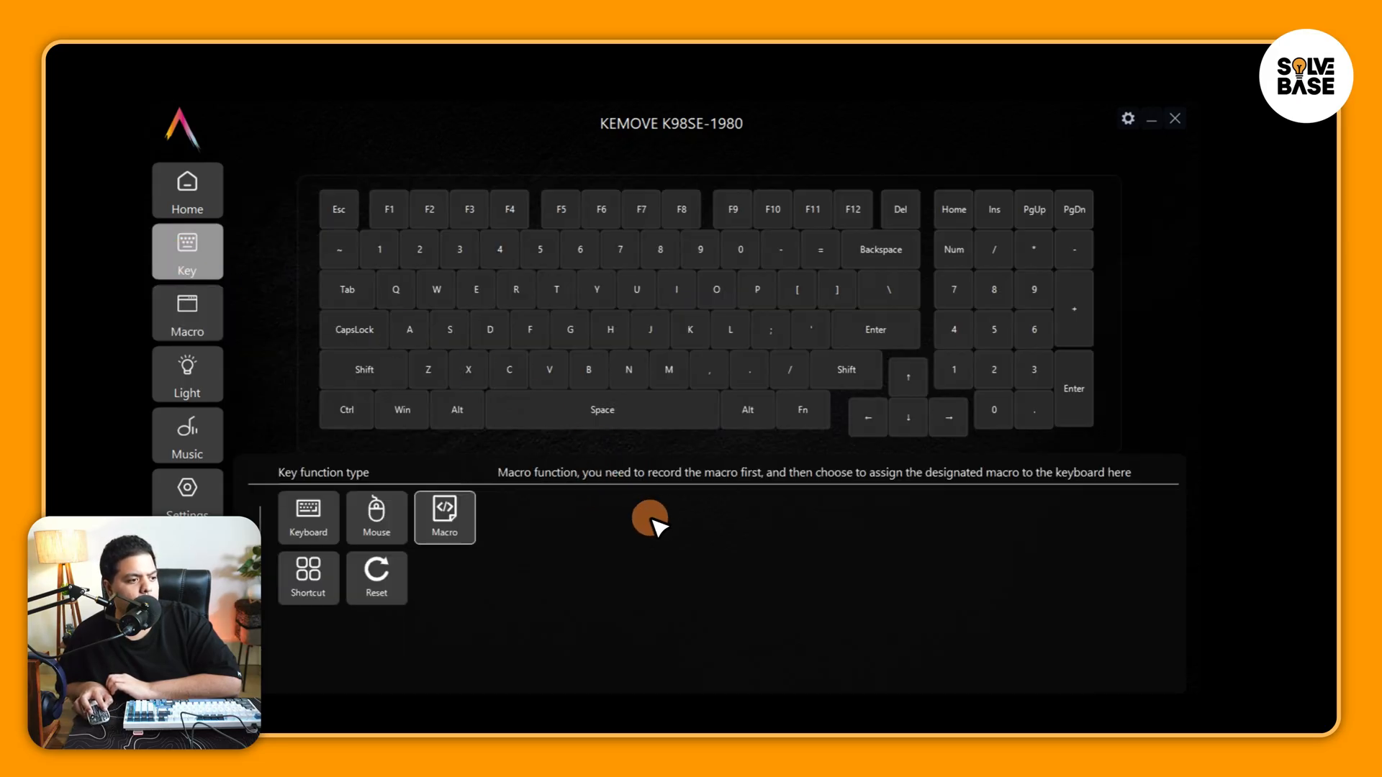
mouse_move(767, 539)
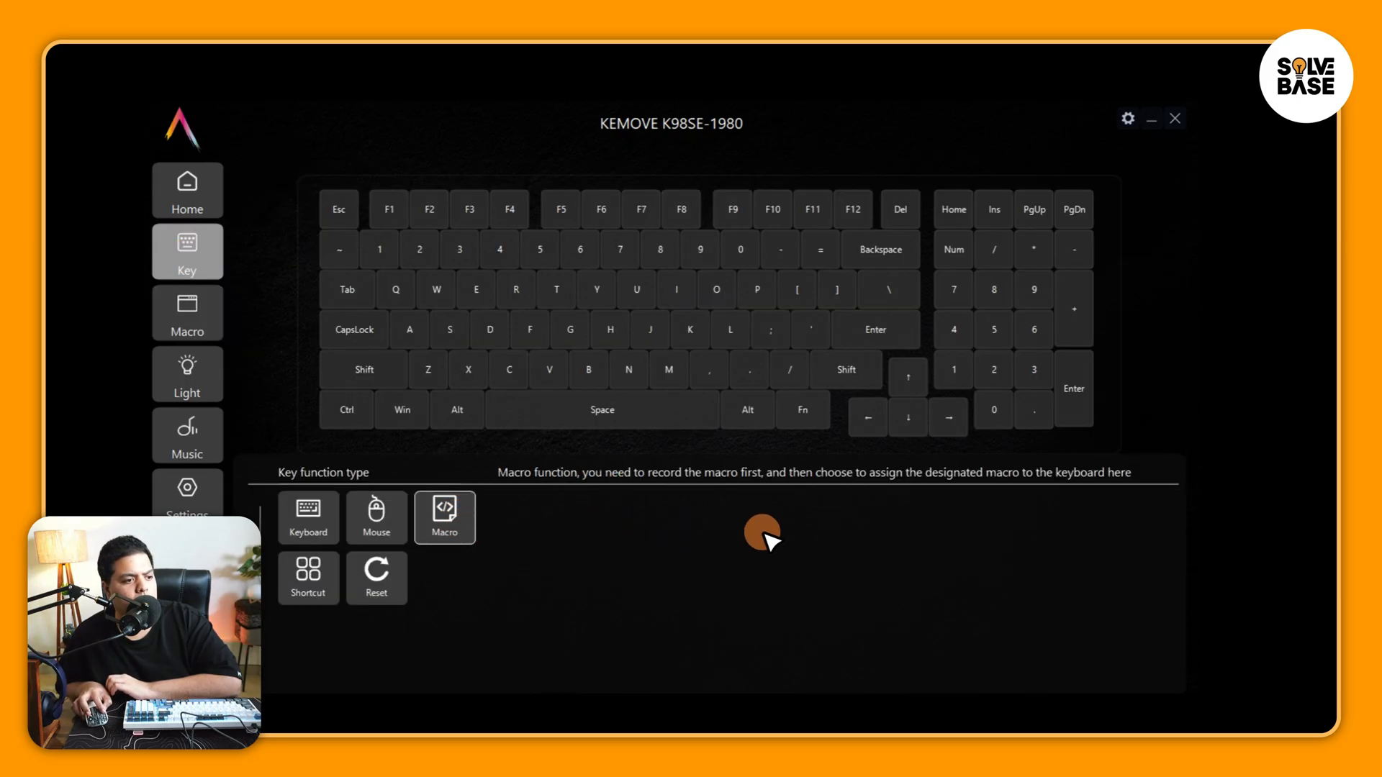
click(187, 313)
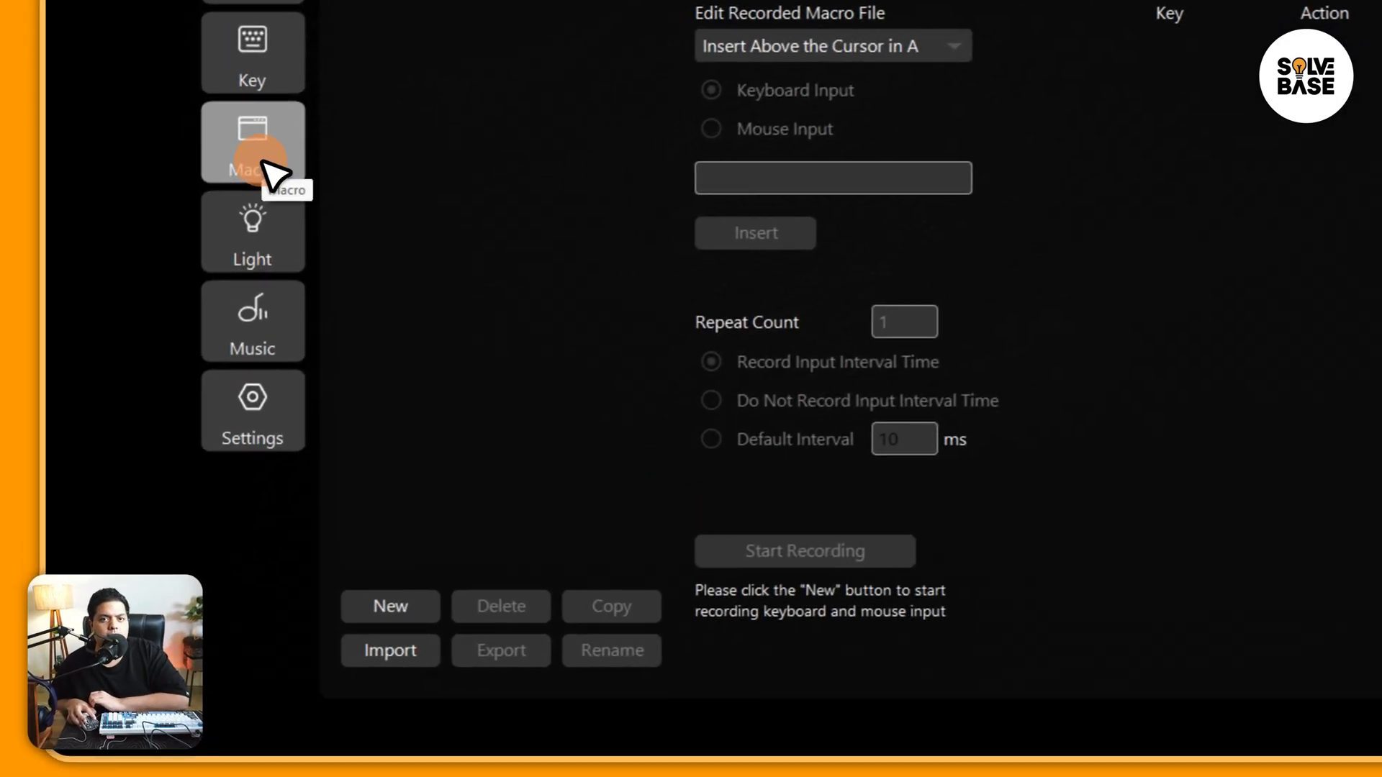
click(252, 231)
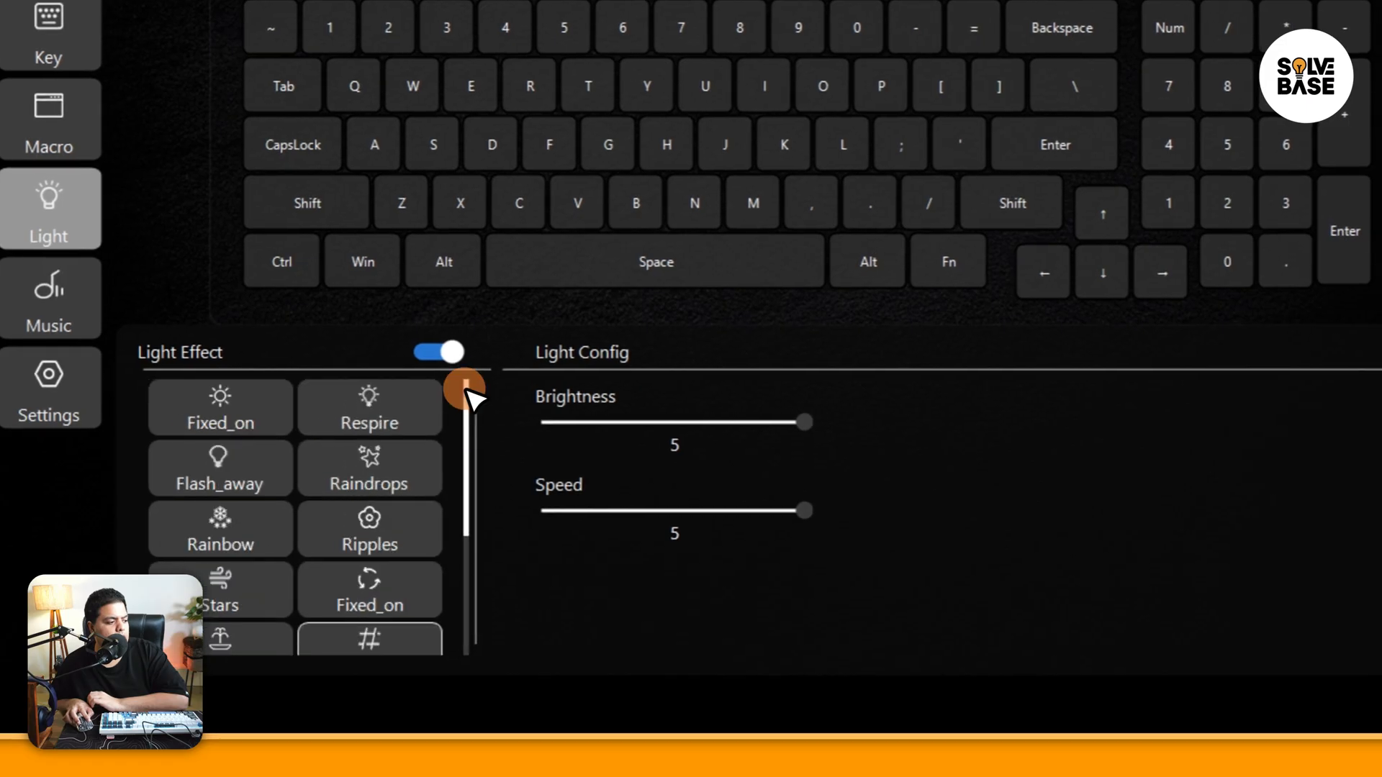
Test the Brightness and Speed sliders, then apply the steady Fixed_on backlight effect
click(219, 407)
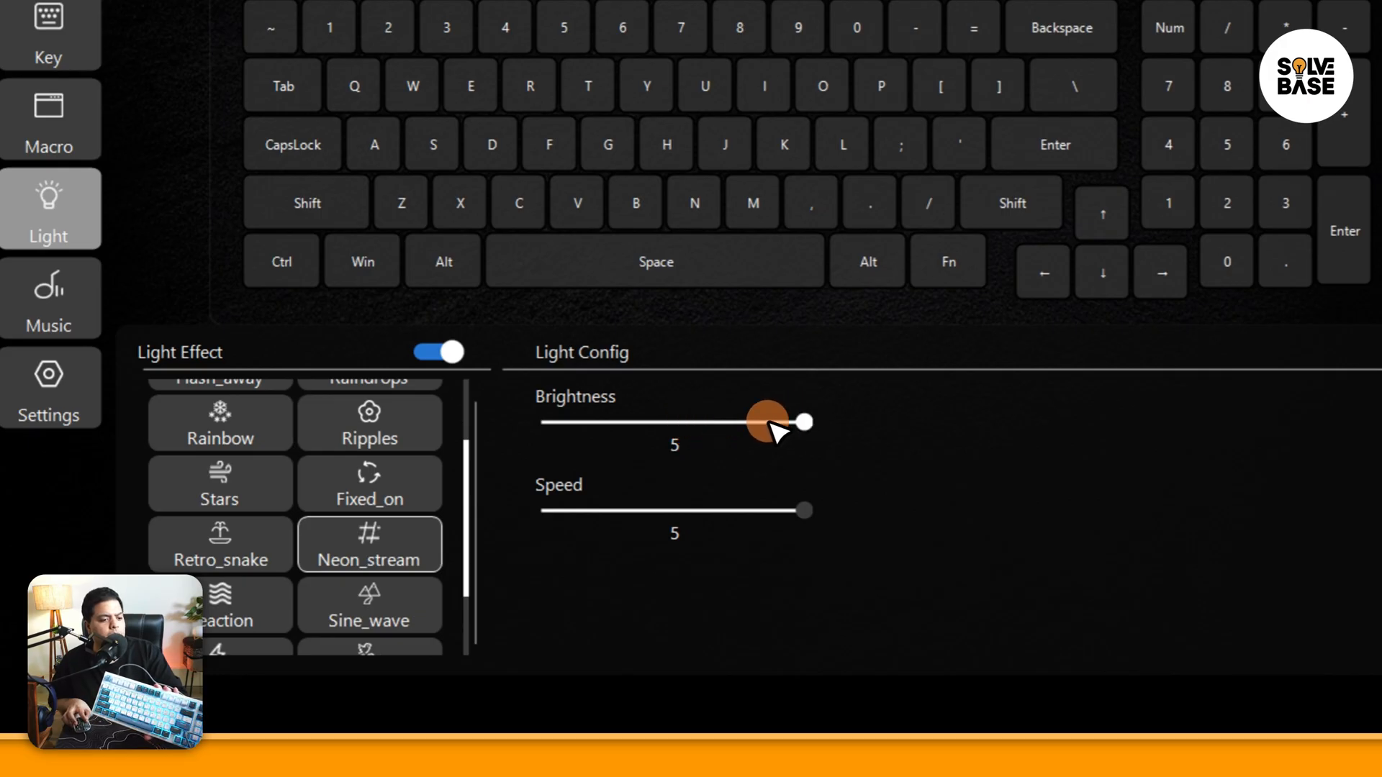
drag(797, 423, 541, 423)
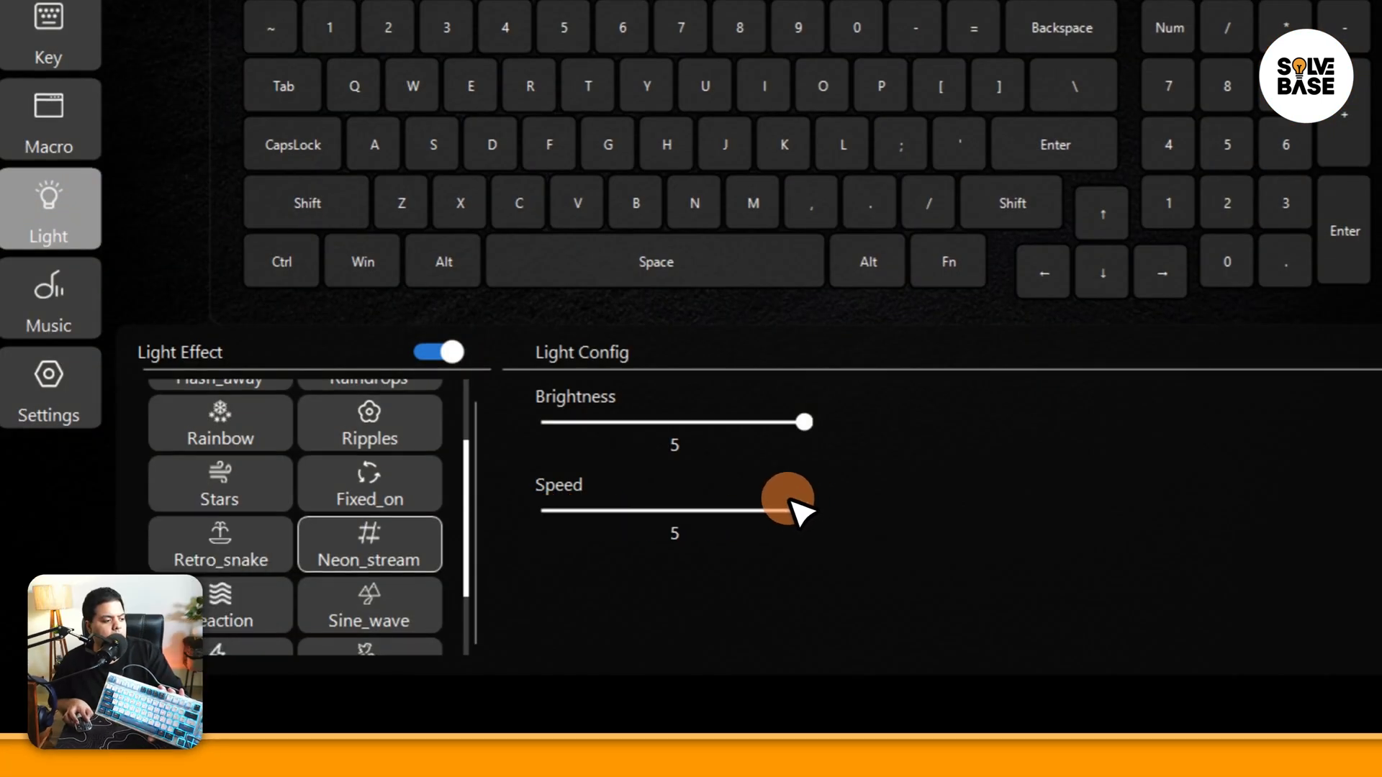
click(369, 617)
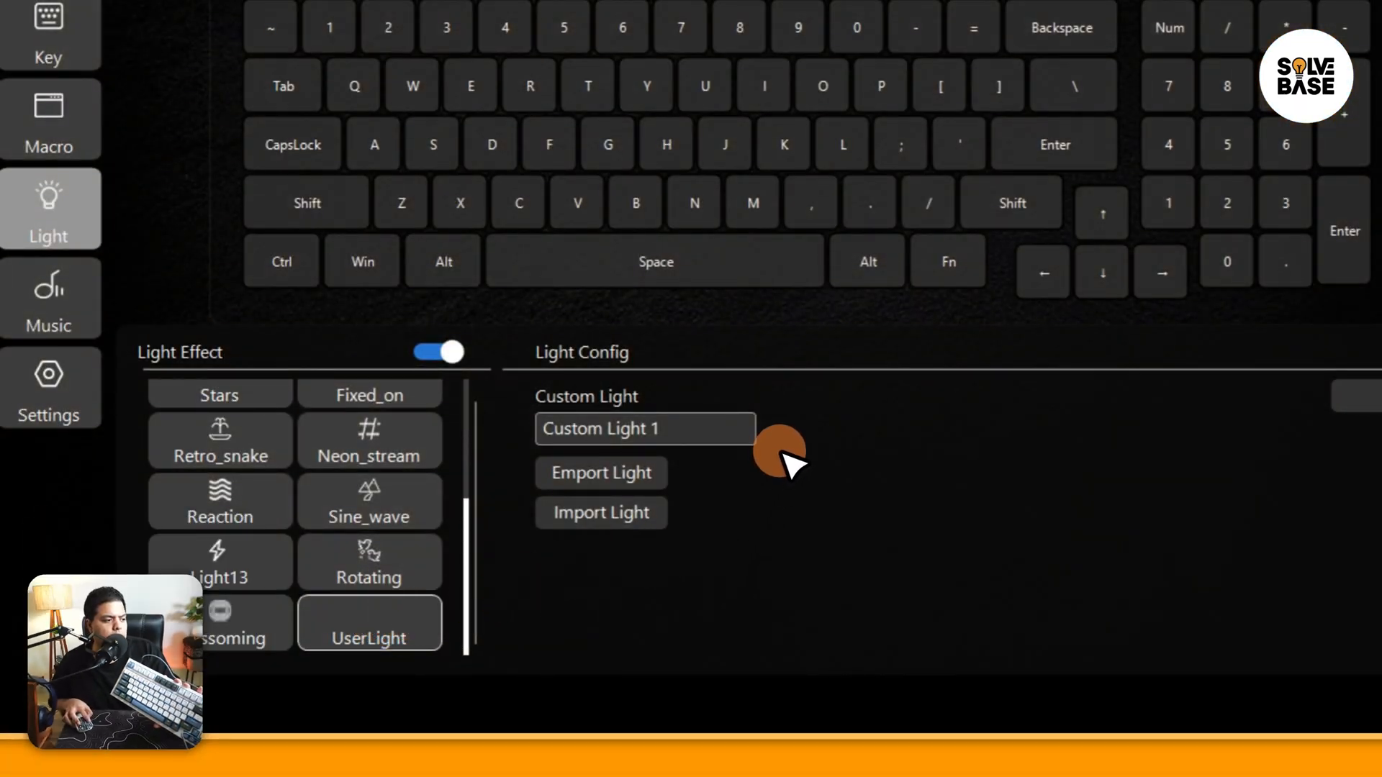
mouse_move(749, 485)
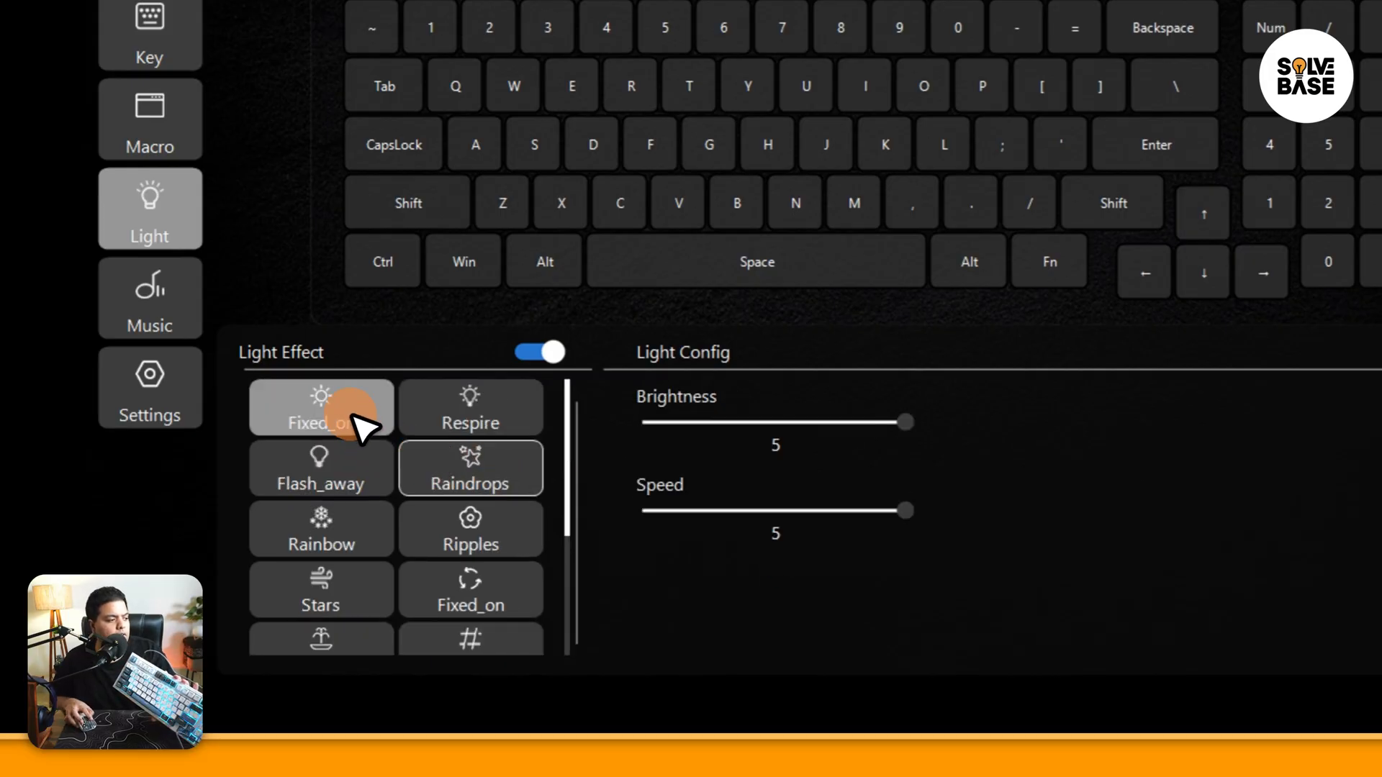
click(320, 408)
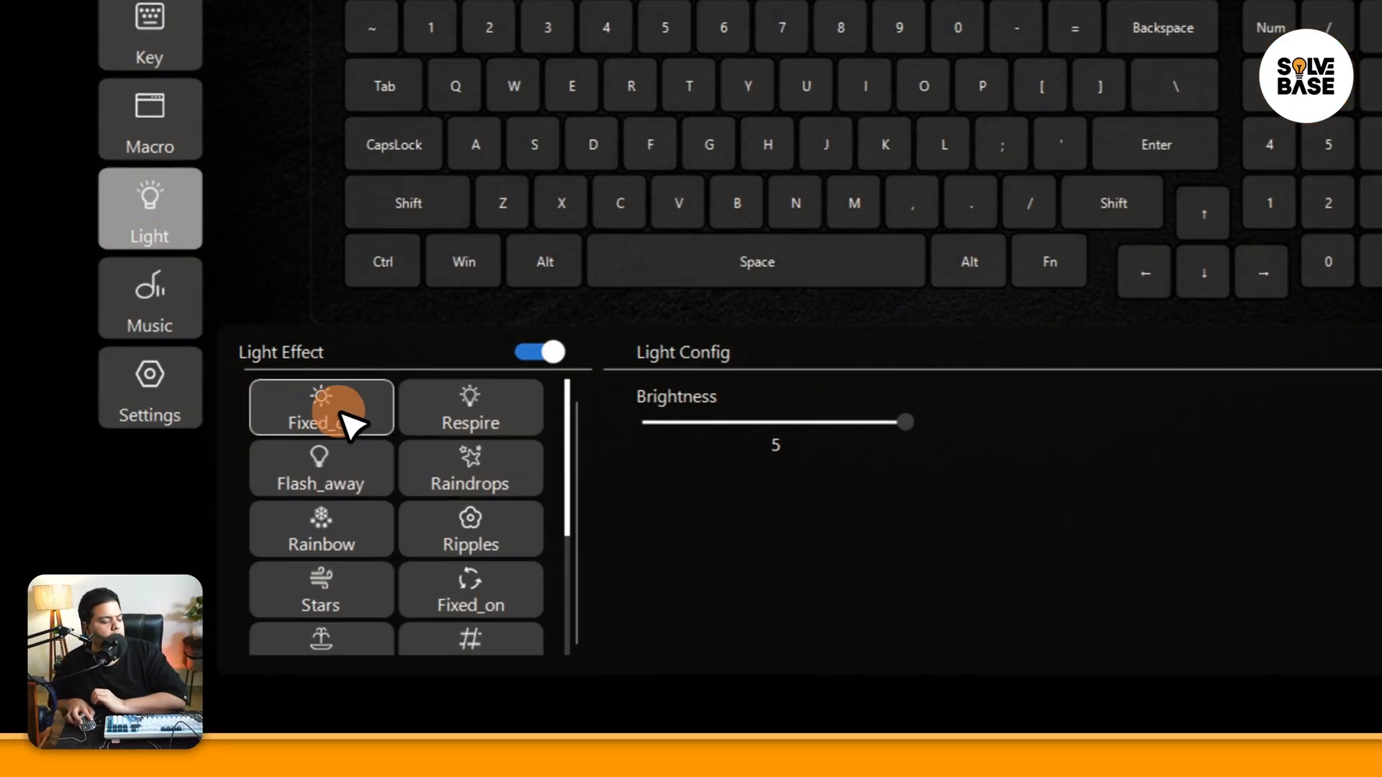
click(539, 353)
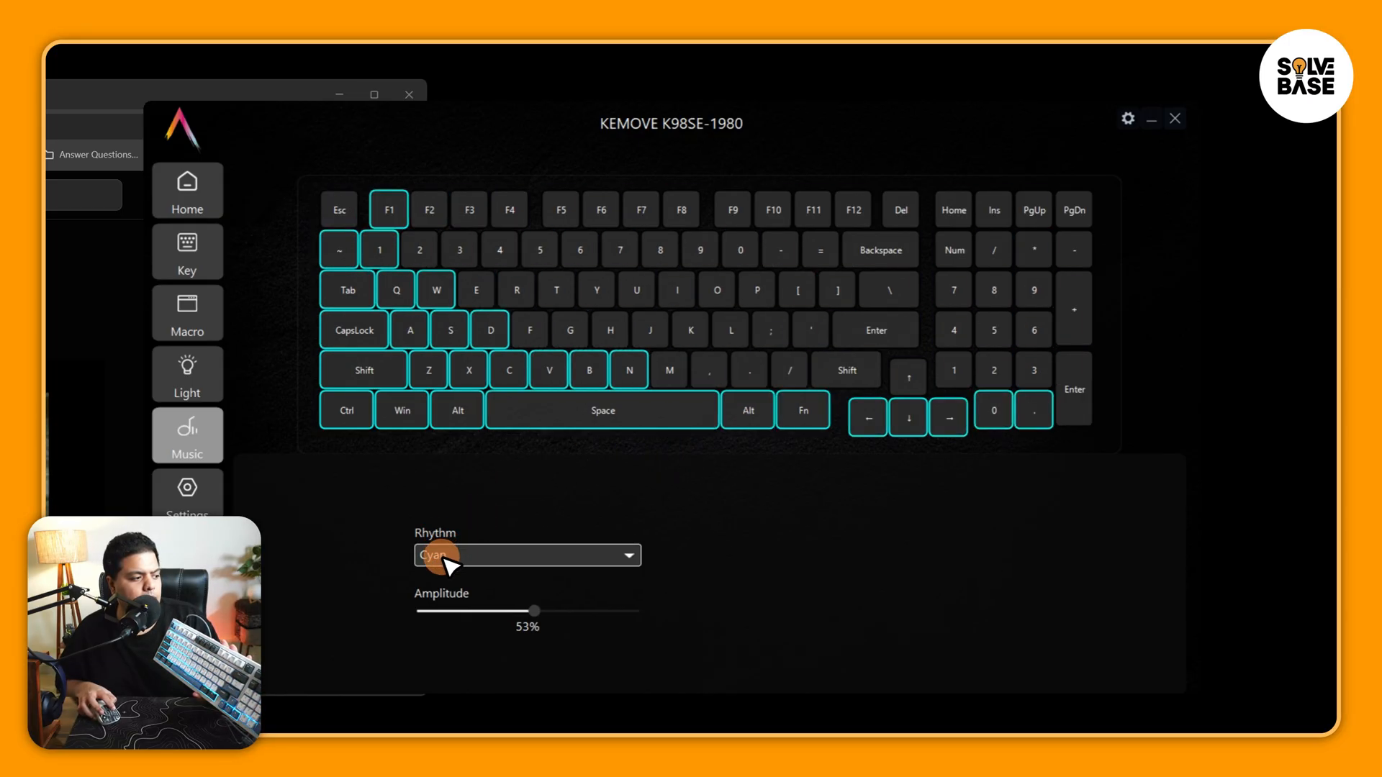
Pick the Cyan rhythm and sweep the Amplitude slider, leaving it at 100%
click(526, 555)
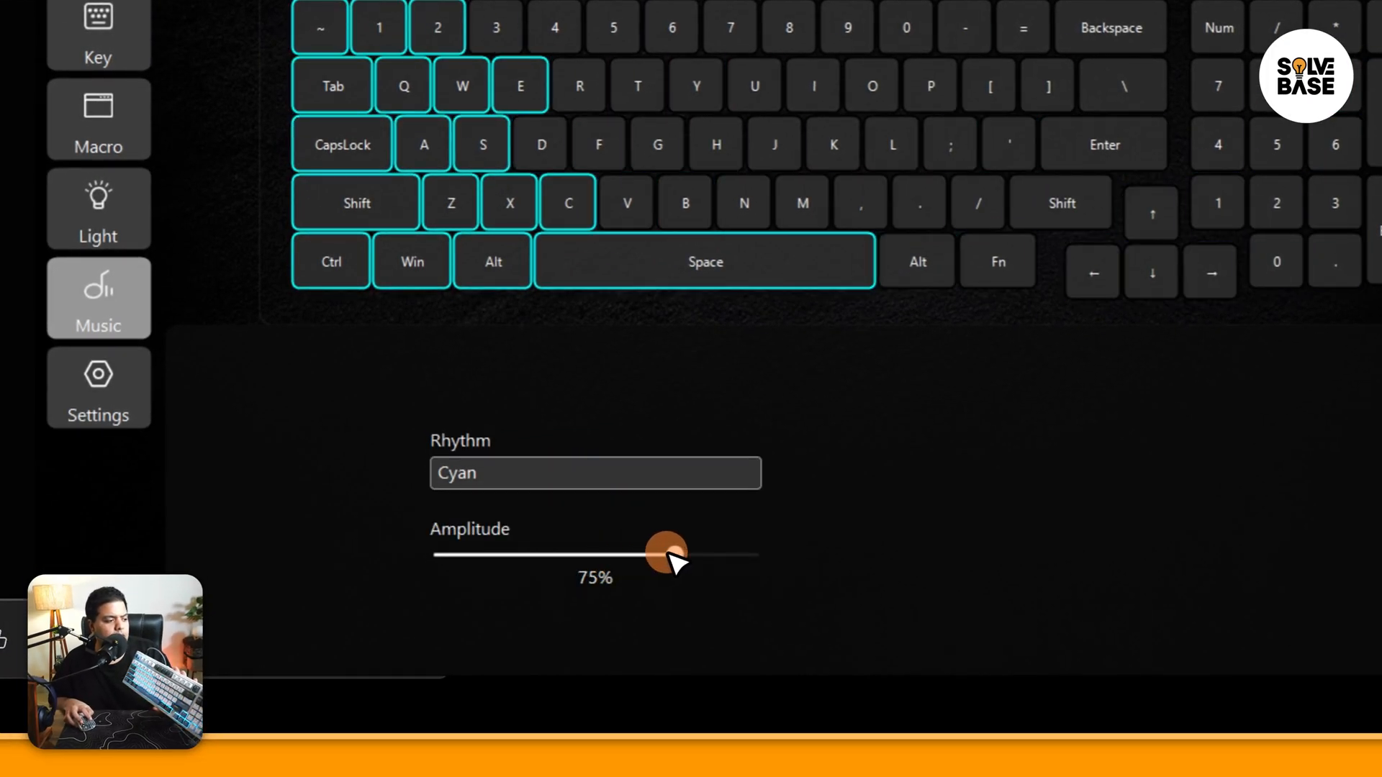
drag(664, 554, 744, 553)
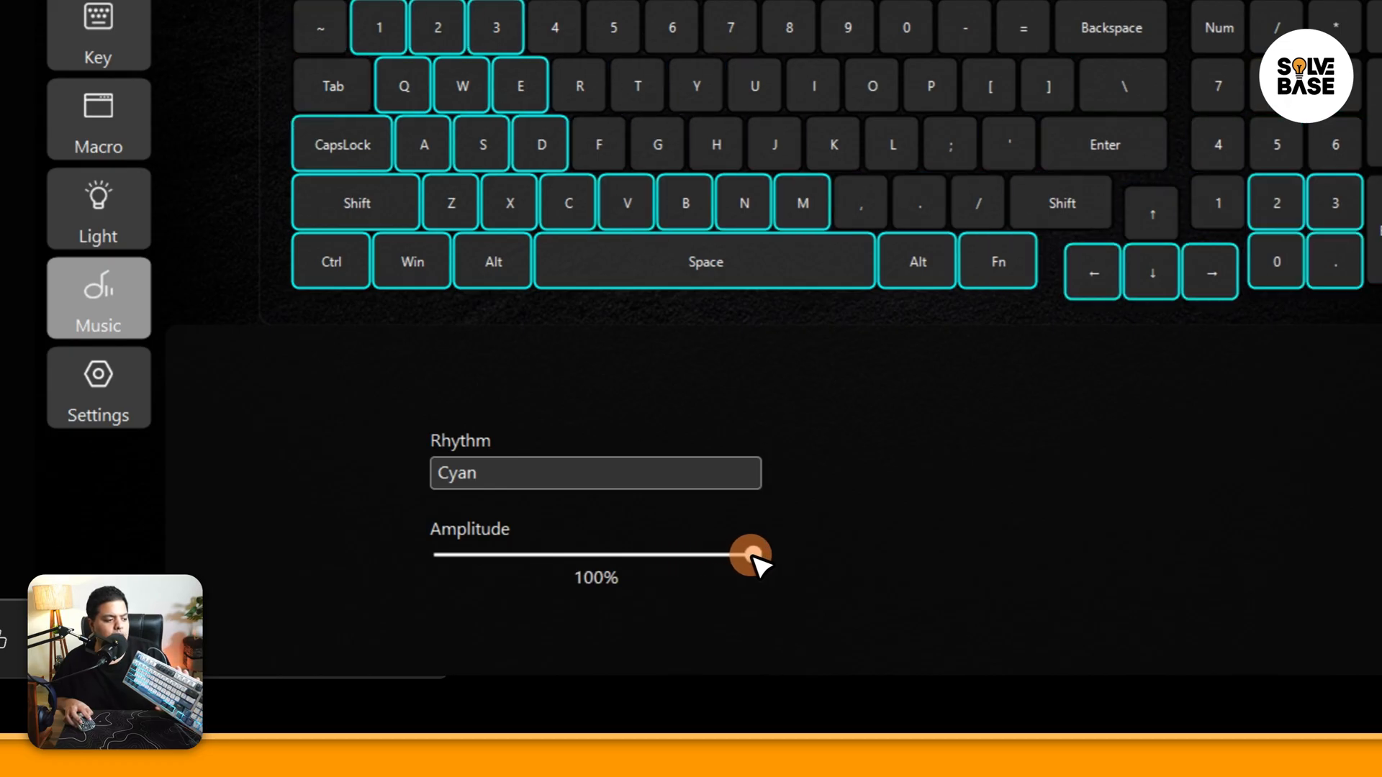
drag(749, 557, 437, 557)
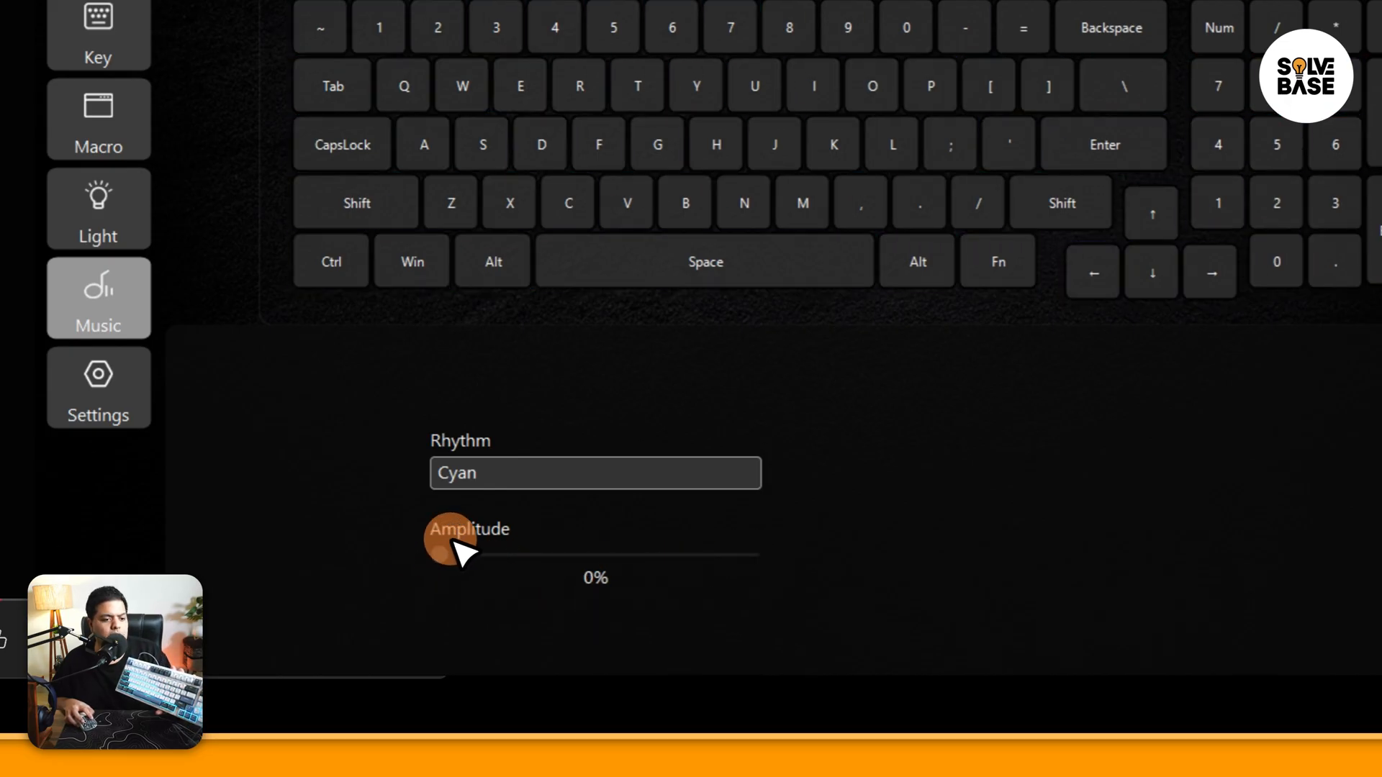
drag(440, 553, 586, 555)
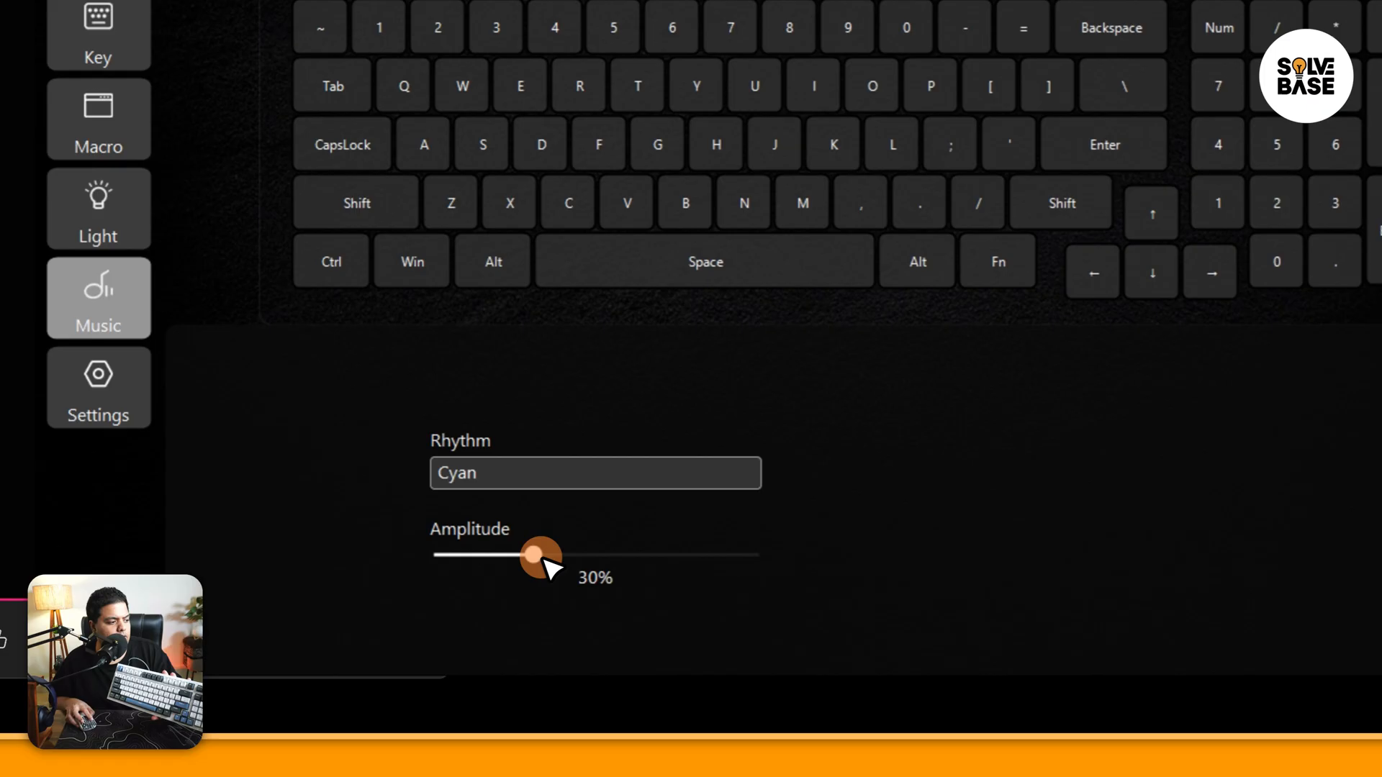
drag(539, 554, 749, 554)
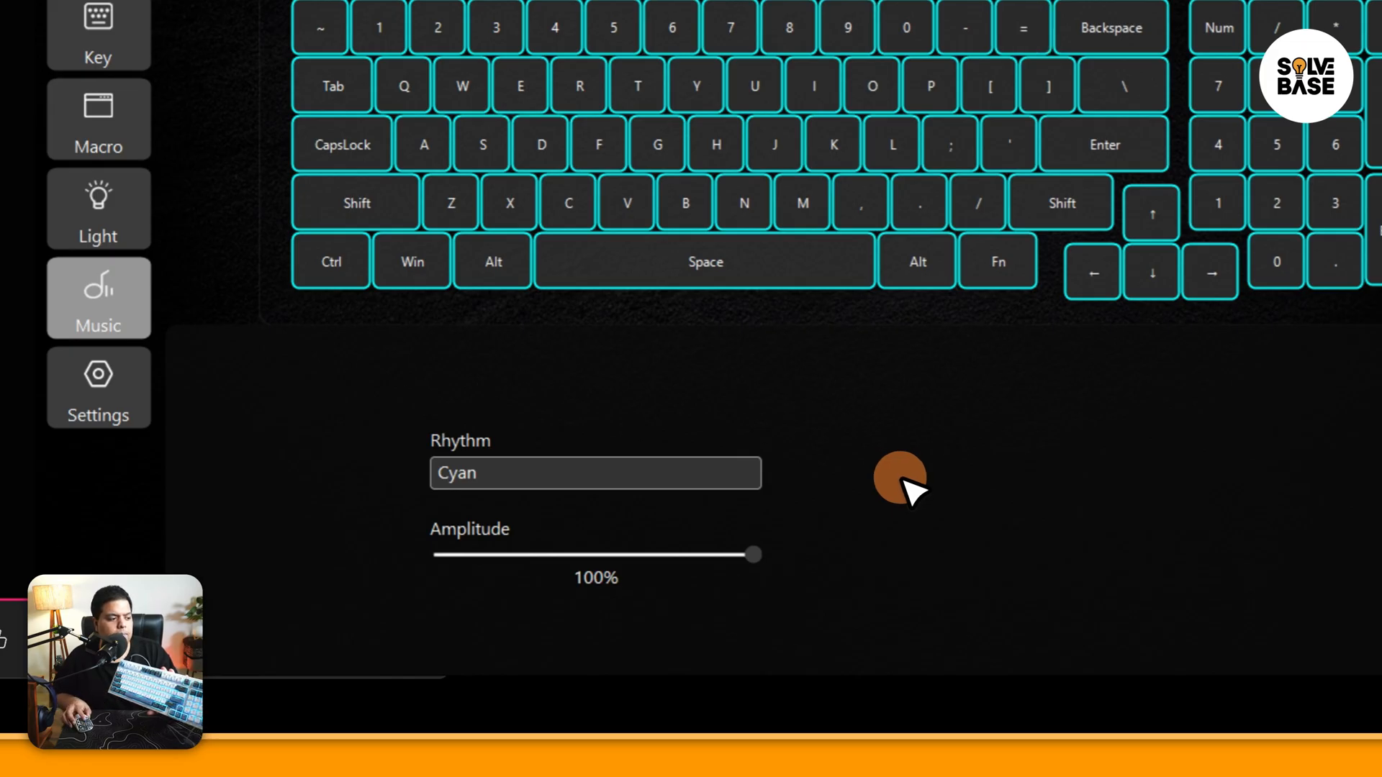
drag(749, 554, 595, 554)
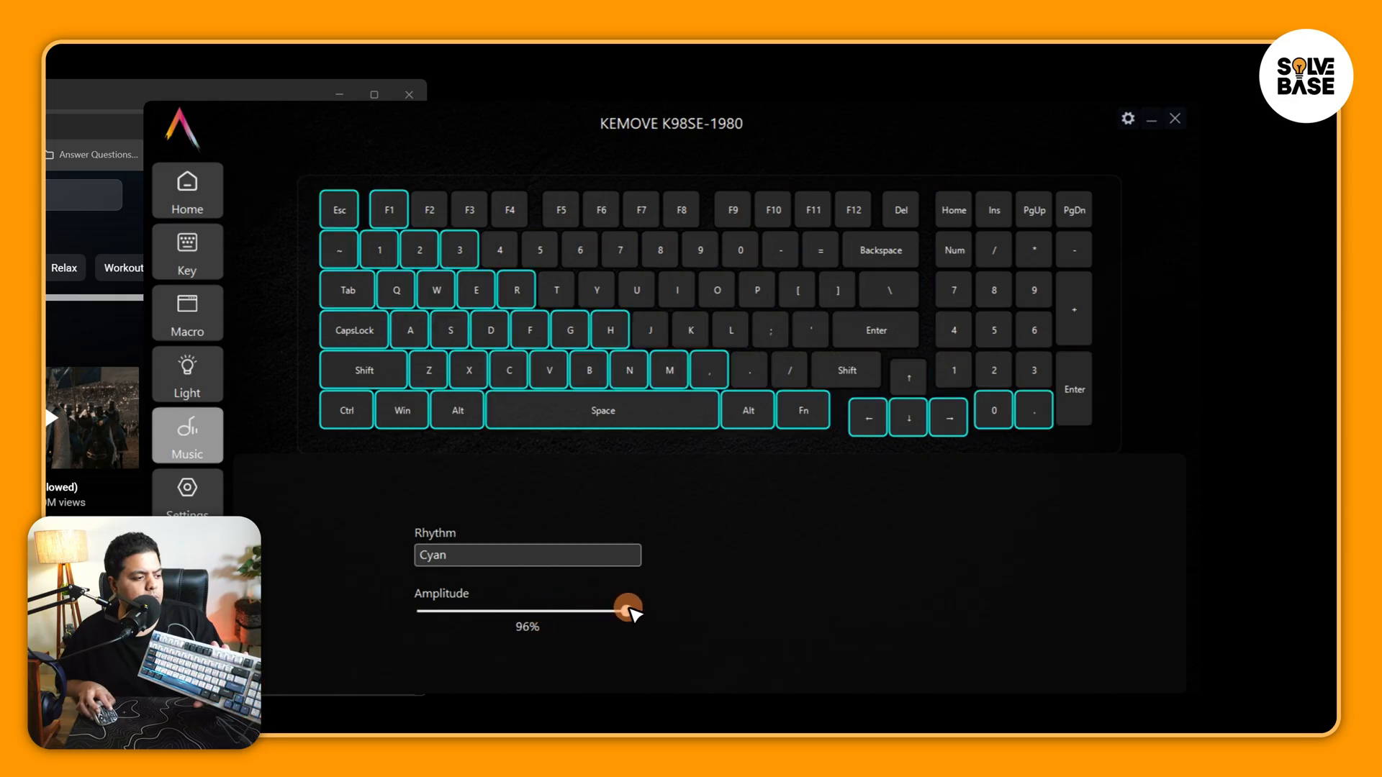
drag(625, 608, 652, 608)
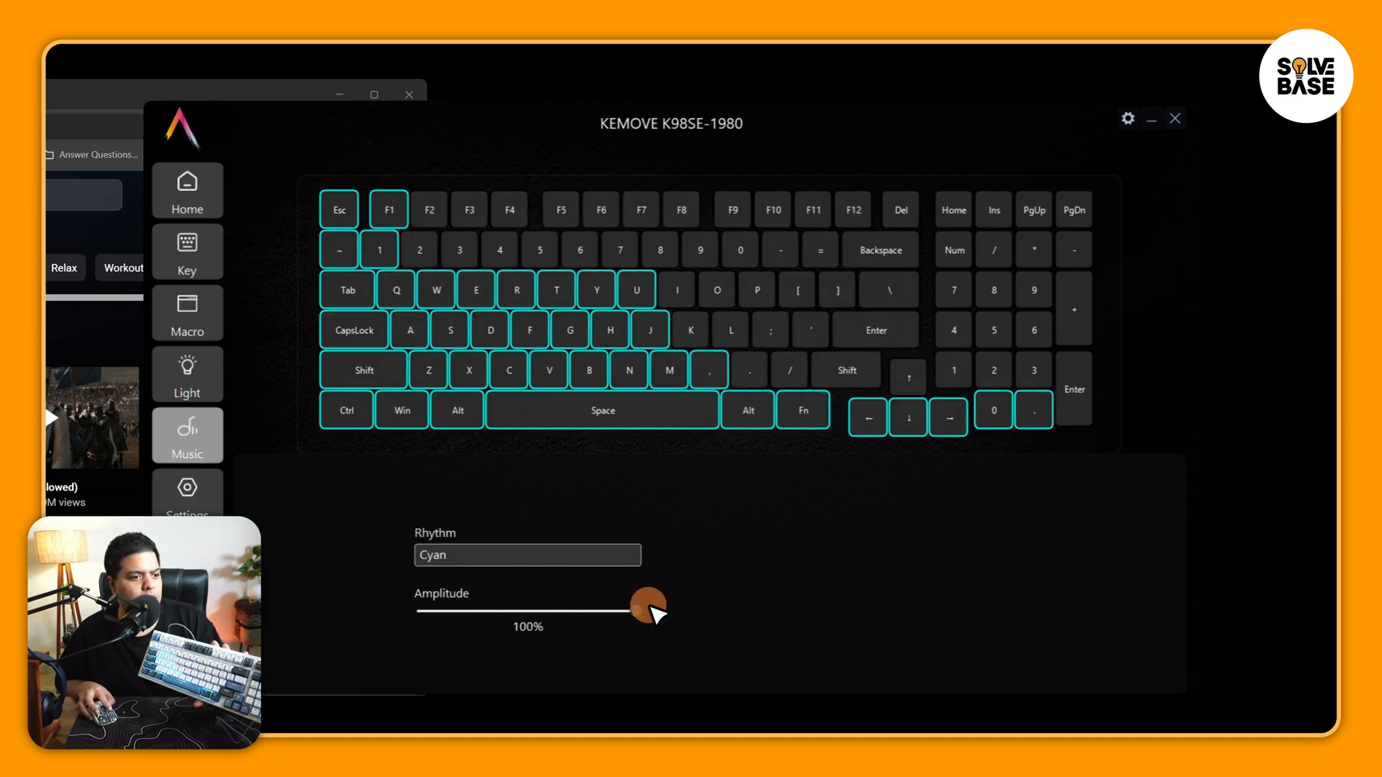
drag(649, 604, 526, 612)
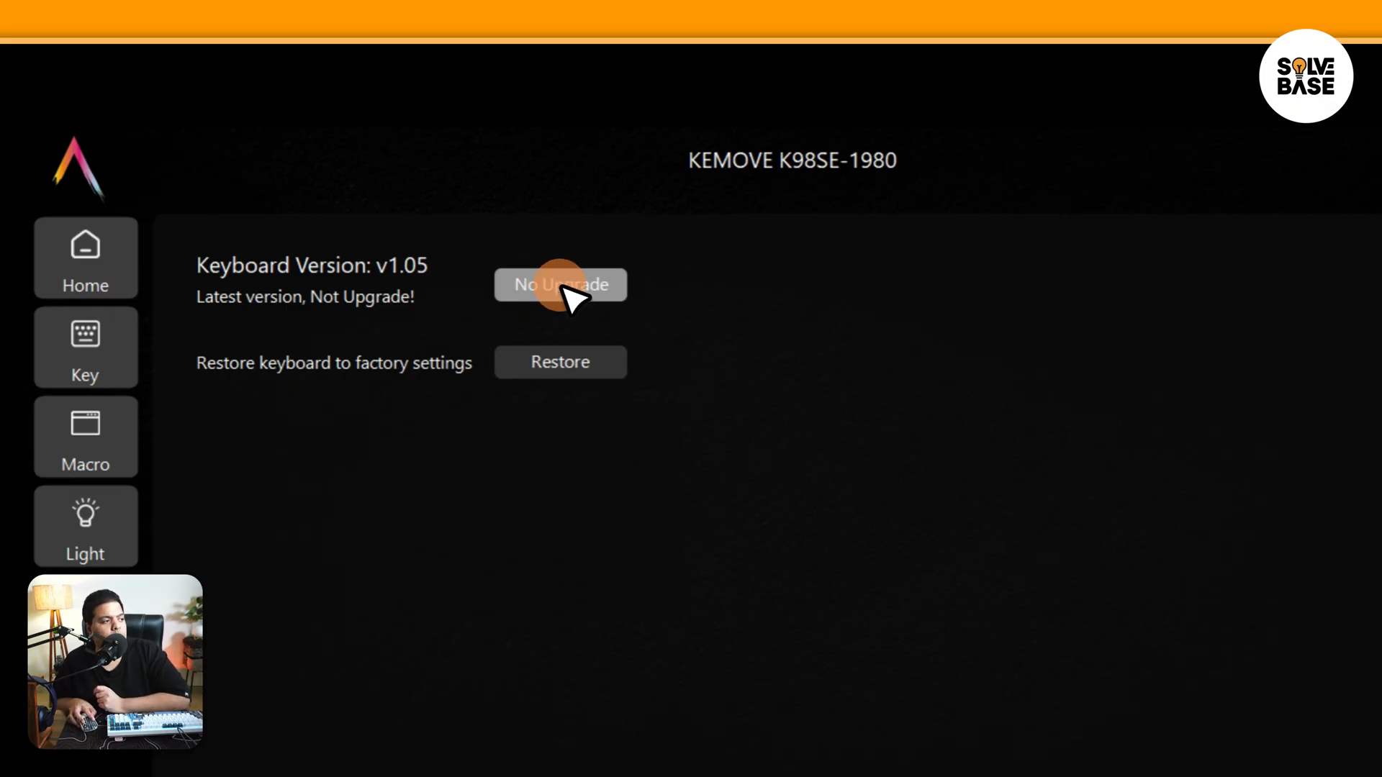
mouse_move(273, 370)
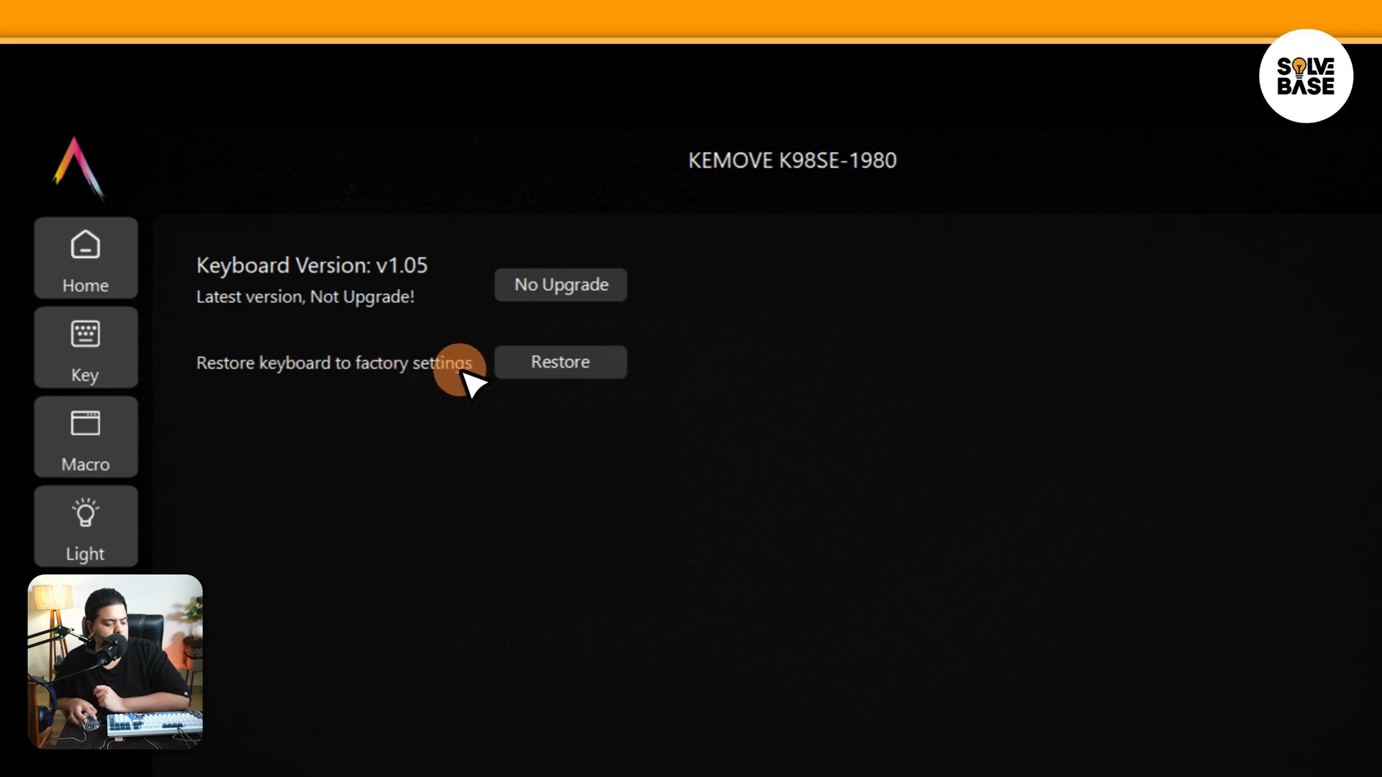
mouse_move(515, 268)
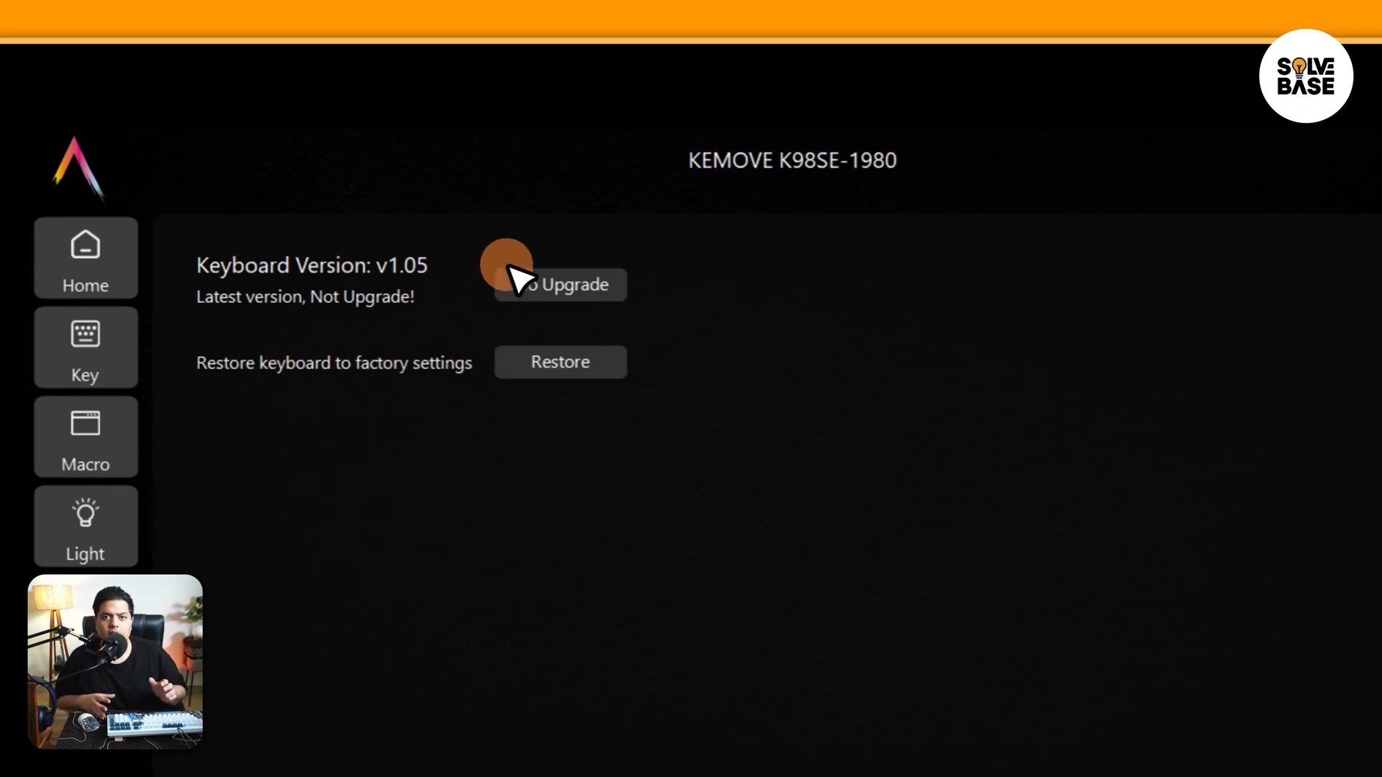